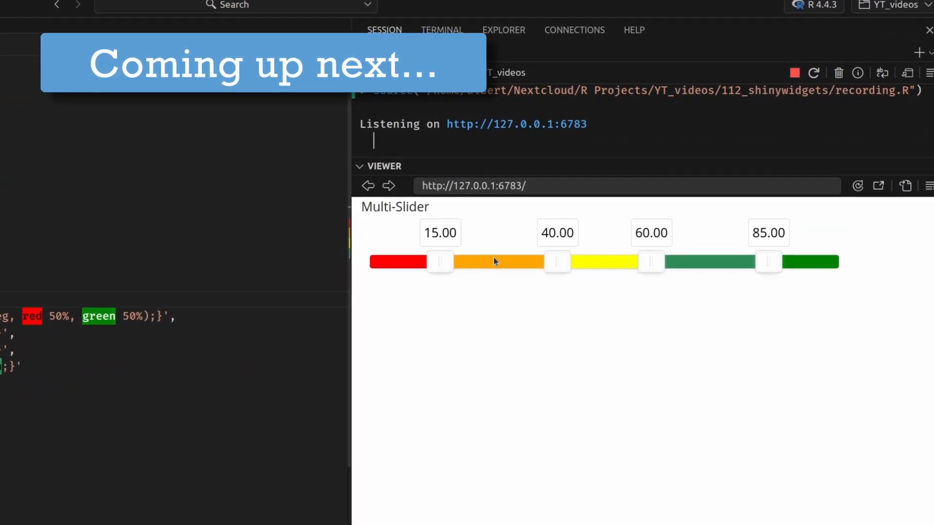
# Drag the slider's first two handles from 15 and 40 to about 25.87 and 47.81.
pyautogui.moveTo(441, 261); pyautogui.dragTo(492, 261)
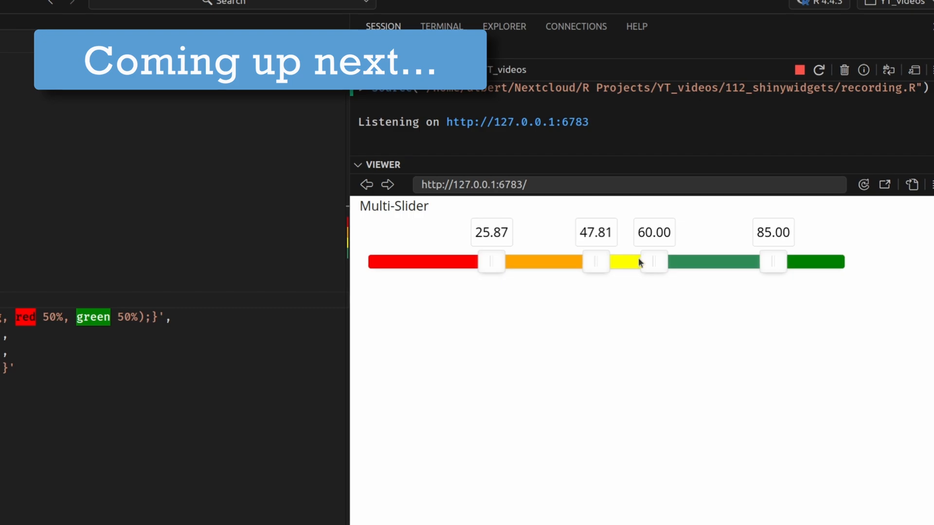
pyautogui.moveTo(654, 261); pyautogui.dragTo(700, 261)
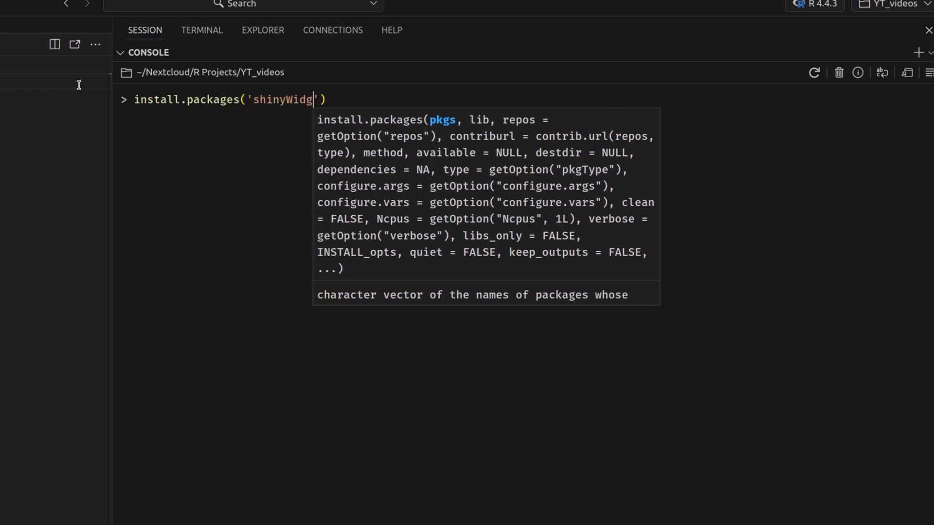
# Finish install.packages('shinyWidgets') and run shinyWidgets::shinyWidgetsGallery() in the console.
pyautogui.write('ets')
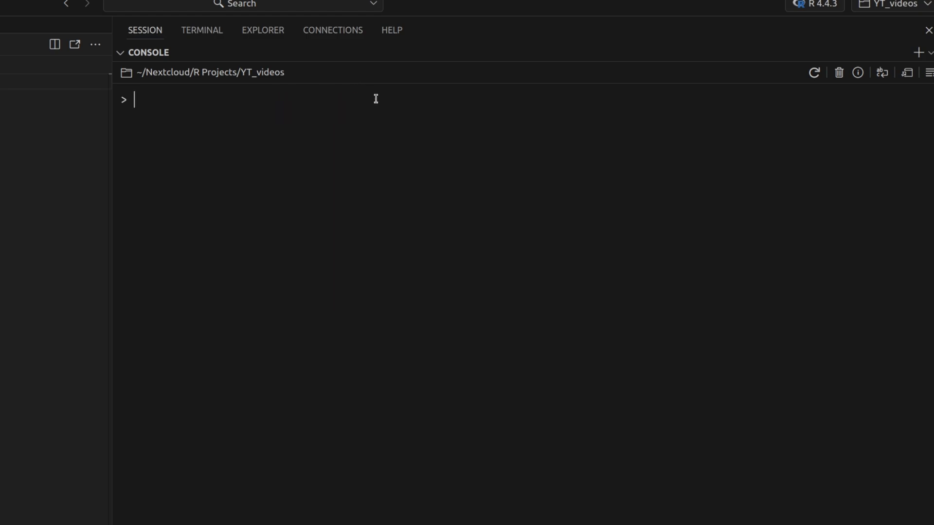
pyautogui.write('shinyWidgets::')
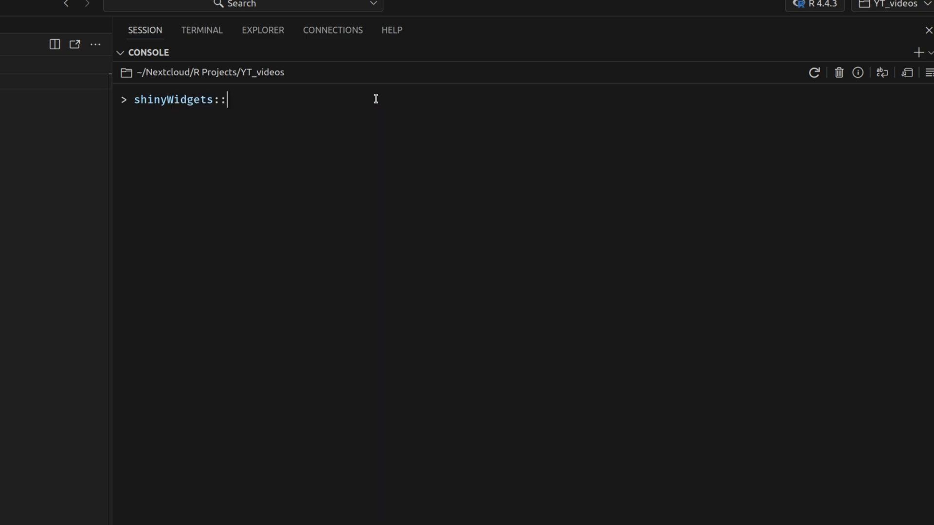
pyautogui.write('shinyWidgetsGallery()')
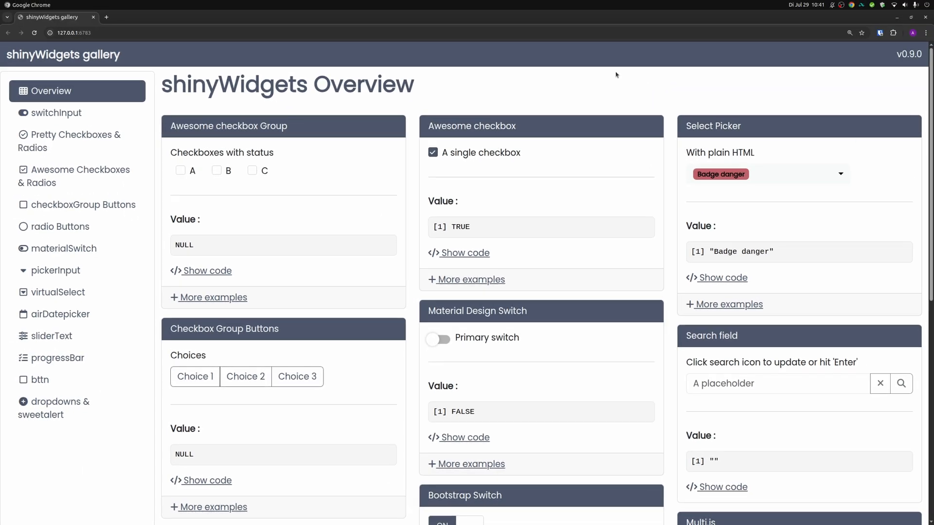
pyautogui.moveTo(550, 87)
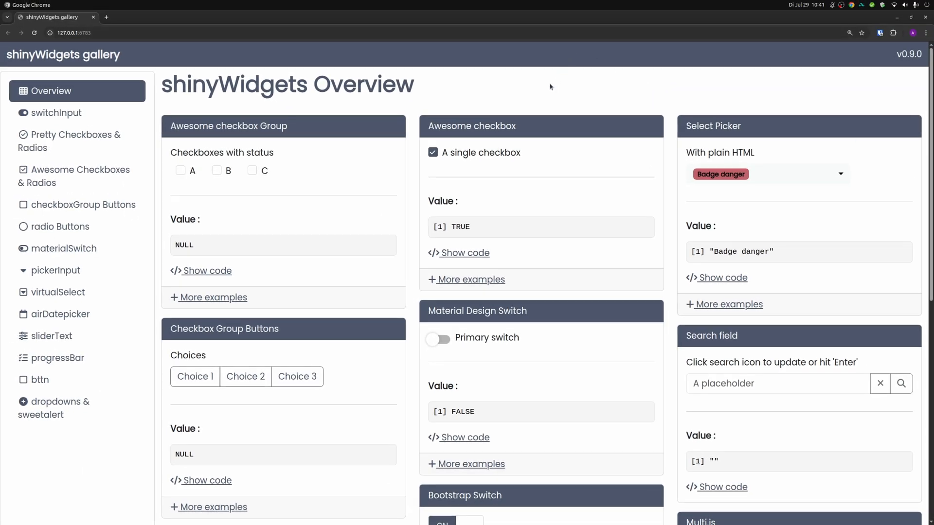
pyautogui.moveTo(543, 93)
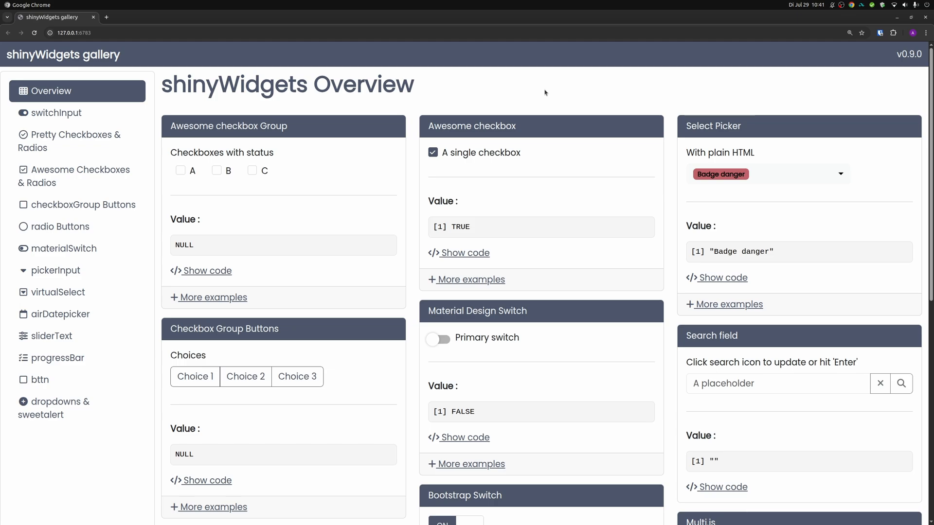
# Untick 'A single checkbox' so it reads FALSE and reveal its example code.
pyautogui.scroll(-3)
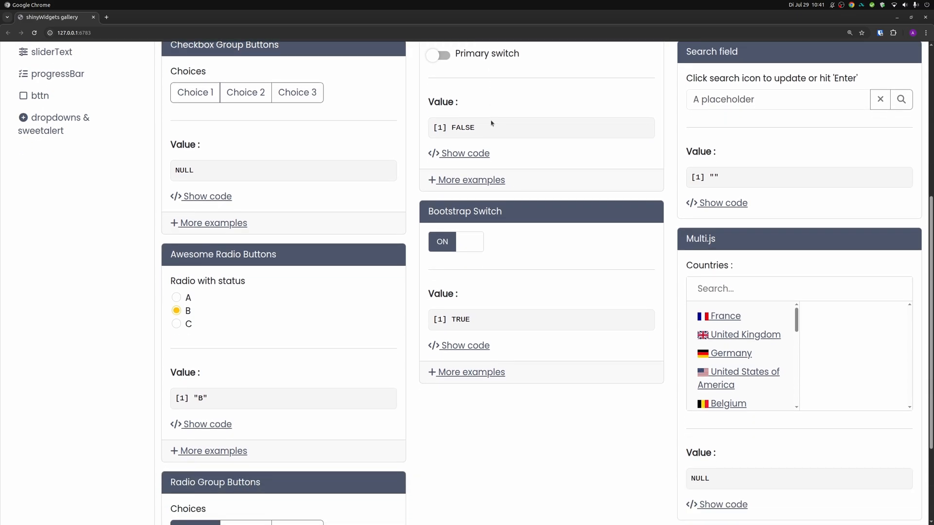
pyautogui.scroll(-3)
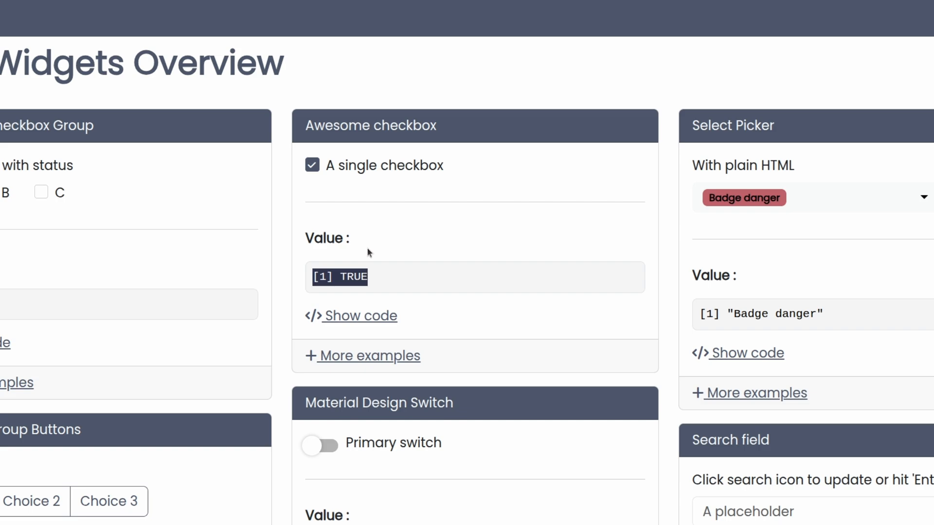
pyautogui.moveTo(368, 163)
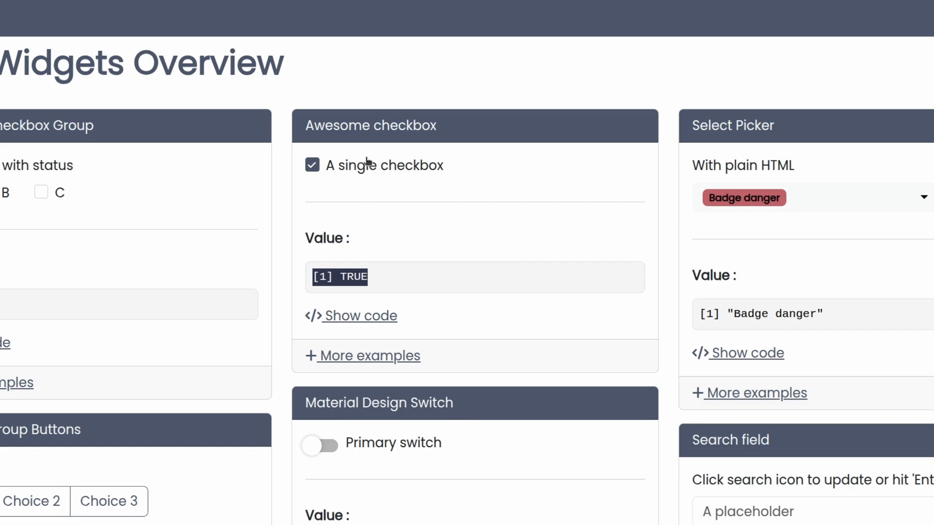
pyautogui.click(312, 165)
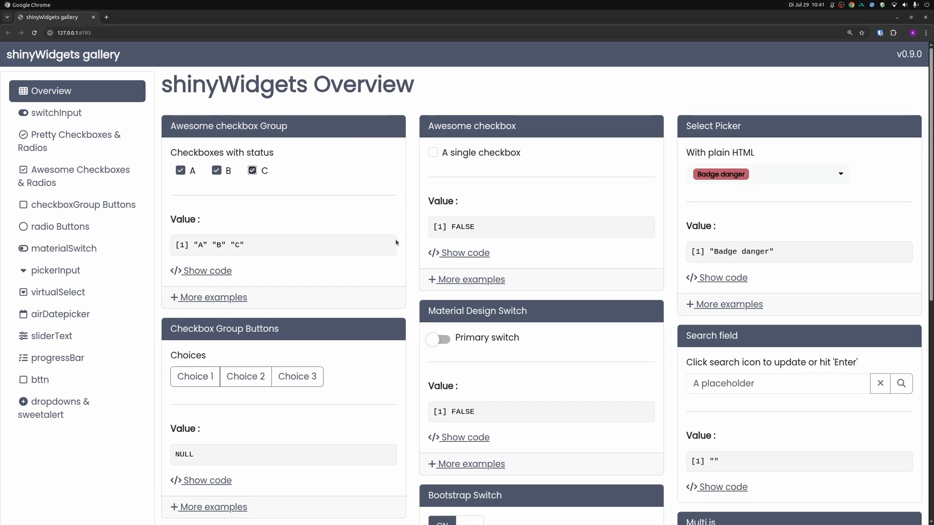
pyautogui.click(463, 253)
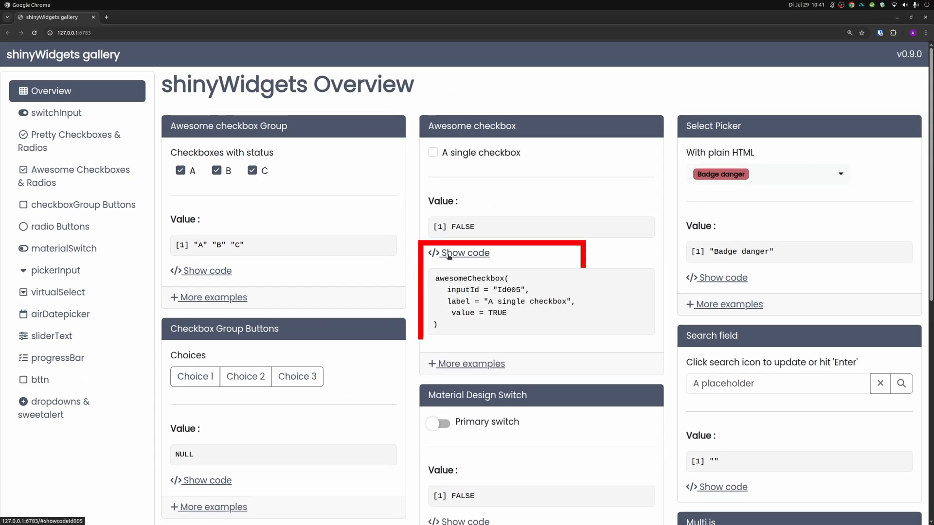
pyautogui.scroll(-3)
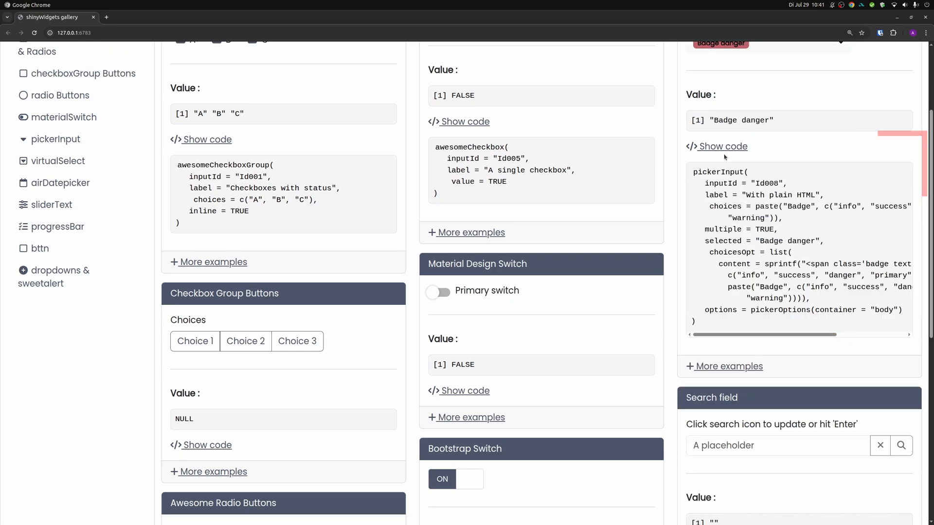
pyautogui.scroll(3)
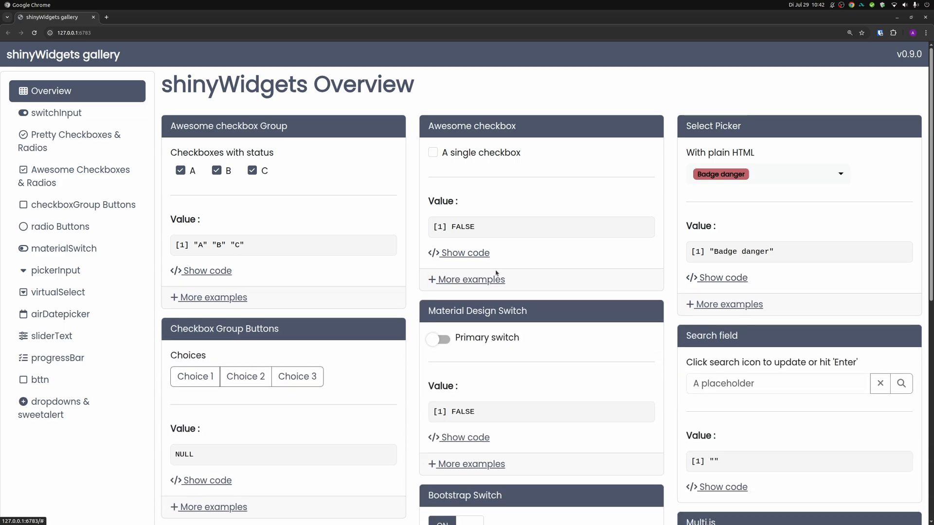
# Enter adfgdfg in the Search field and submit it so its value updates.
pyautogui.scroll(-3)
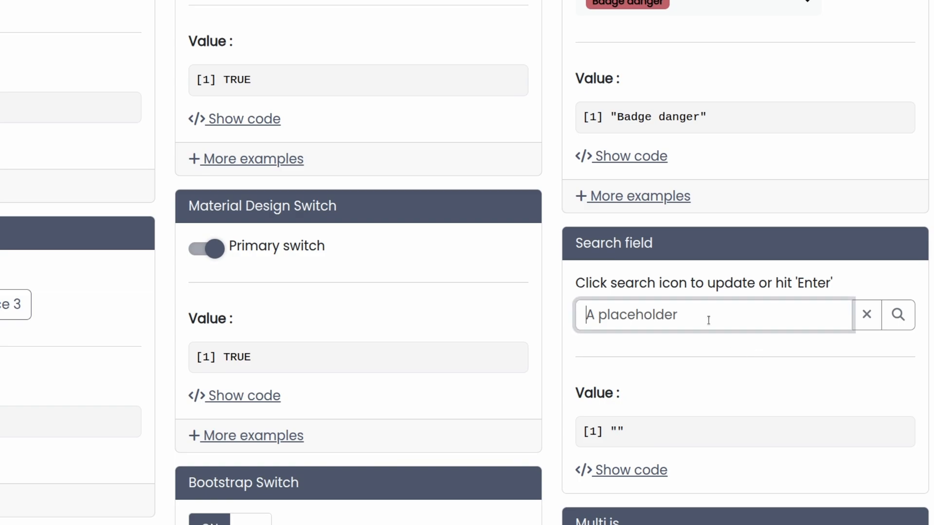
pyautogui.scroll(-3)
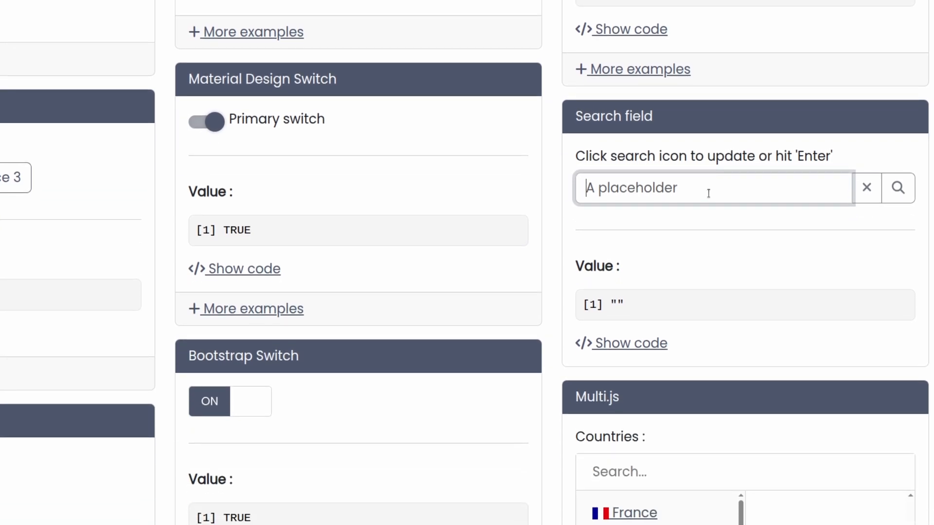
pyautogui.write('adfgdfg')
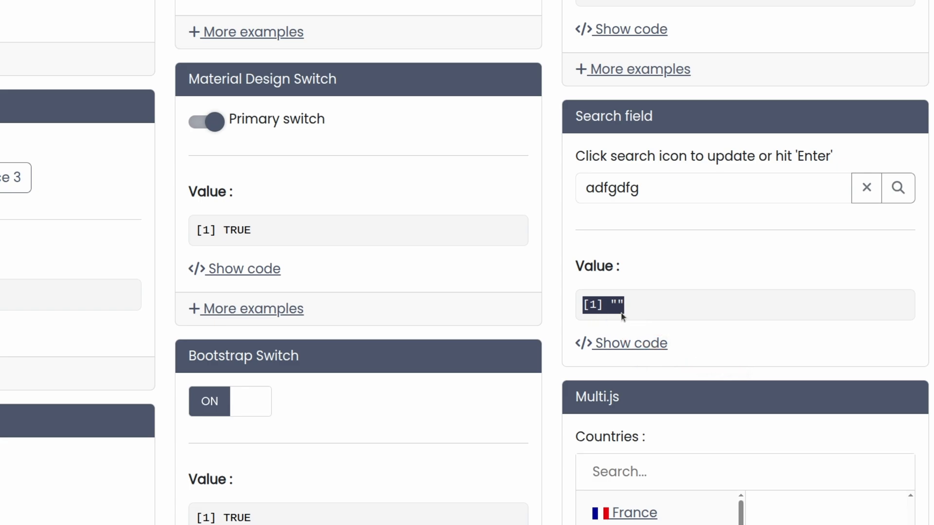
pyautogui.press('Enter')
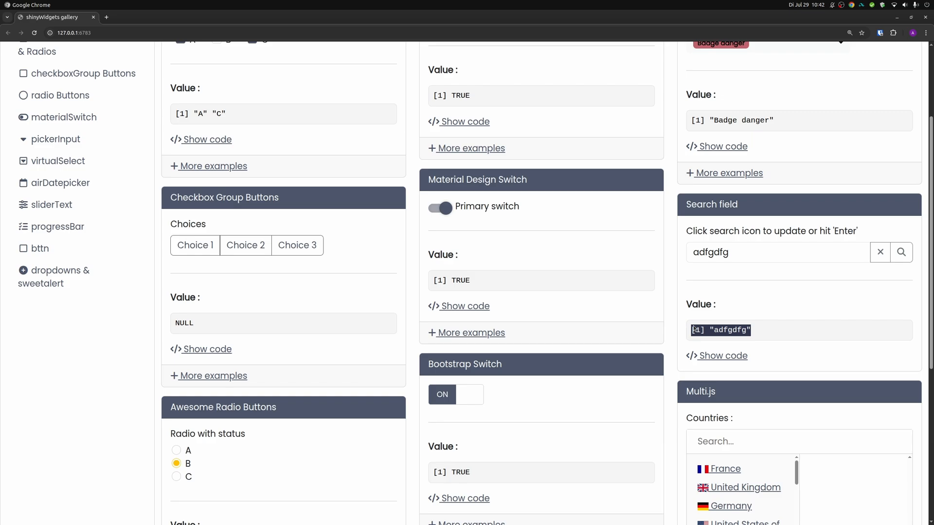
# Add Germany and other countries to the Multi.js chosen list.
pyautogui.scroll(-3)
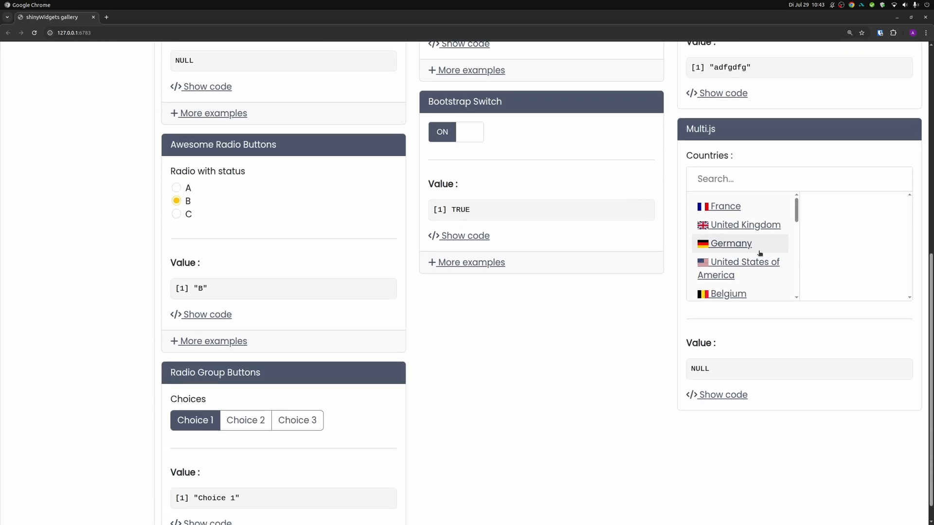
pyautogui.click(731, 243)
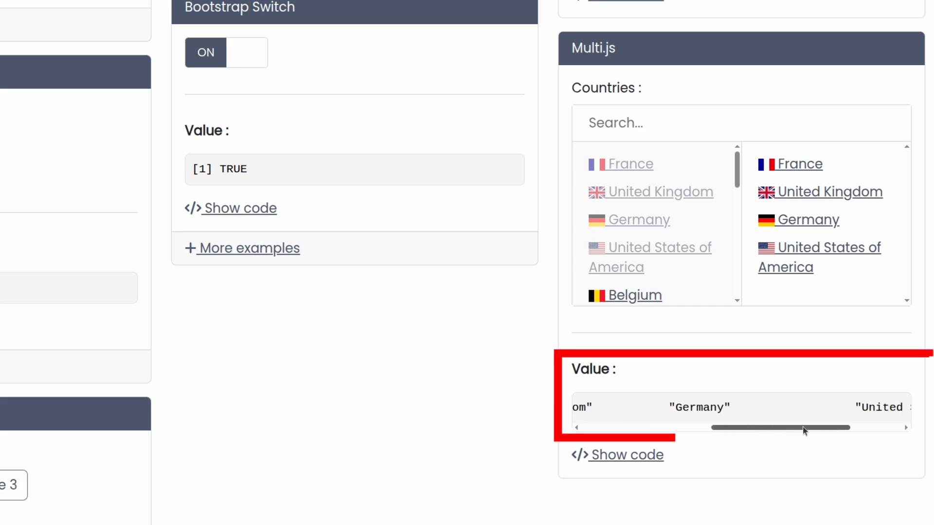
pyautogui.moveTo(804, 428); pyautogui.dragTo(780, 428)
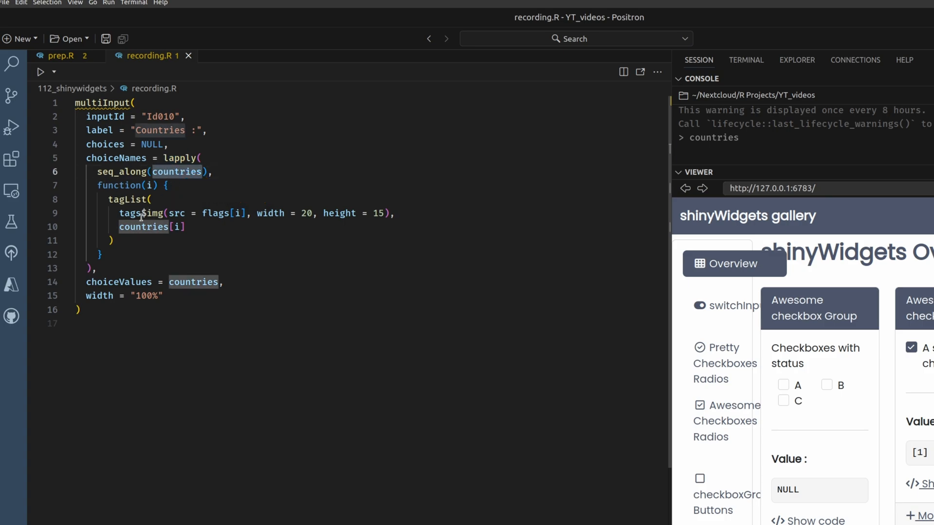
# Highlight part of the multiInput countries-with-flags code in recording.R.
pyautogui.moveTo(89, 185); pyautogui.dragTo(126, 240)
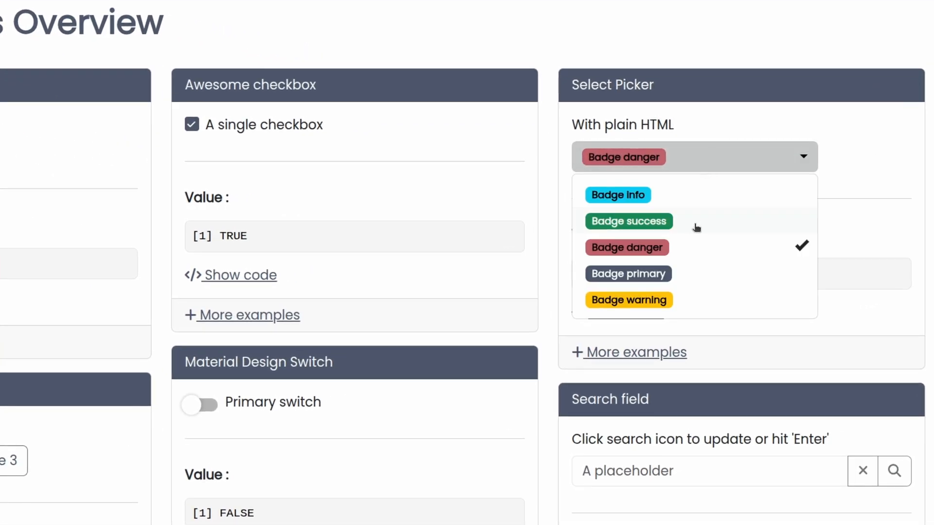
# Add Badge success to the Select Picker alongside Badge danger and reveal its pickerInput code.
pyautogui.click(629, 221)
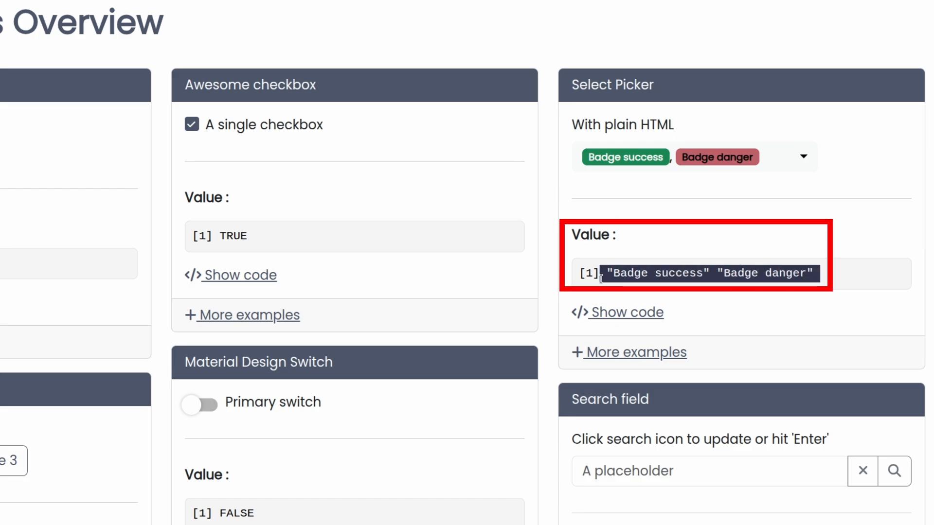
pyautogui.click(626, 312)
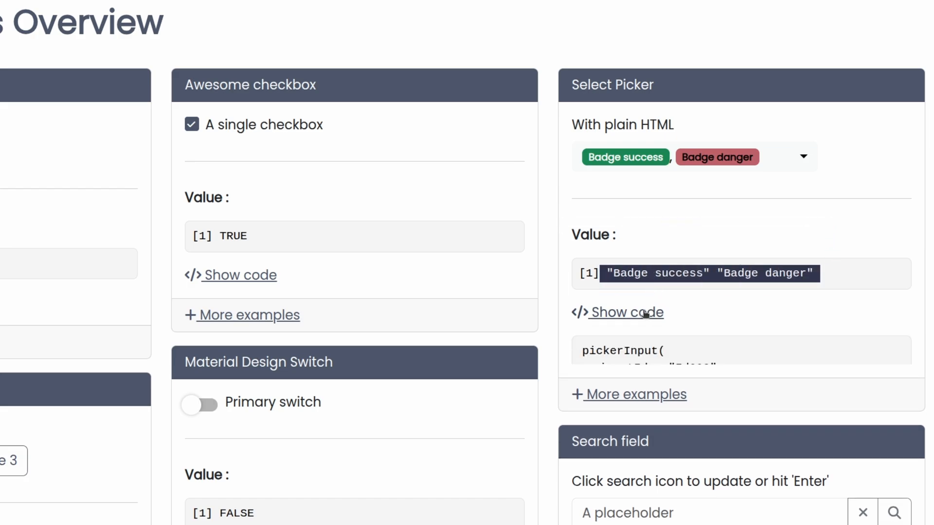
pyautogui.click(625, 313)
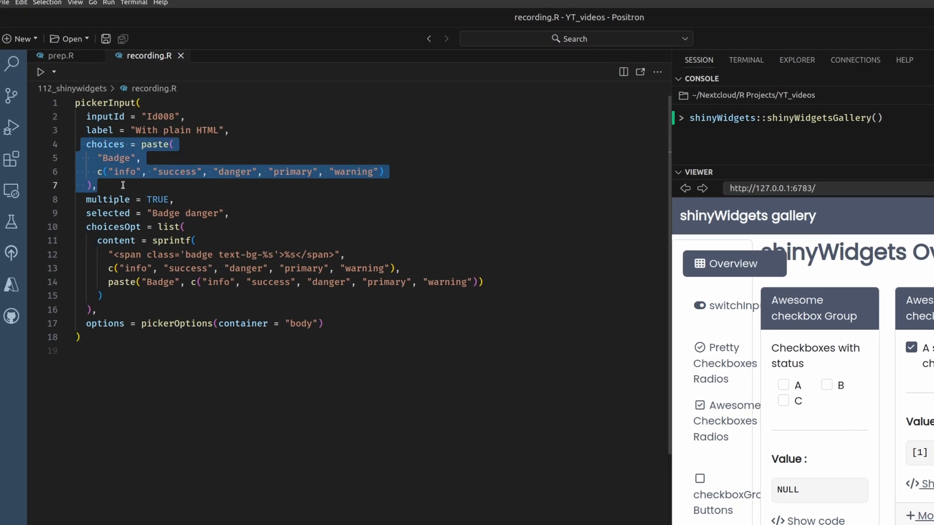
# Select the choices paste() expression and the sprintf span template in the pickerInput code.
pyautogui.doubleClick(177, 172)
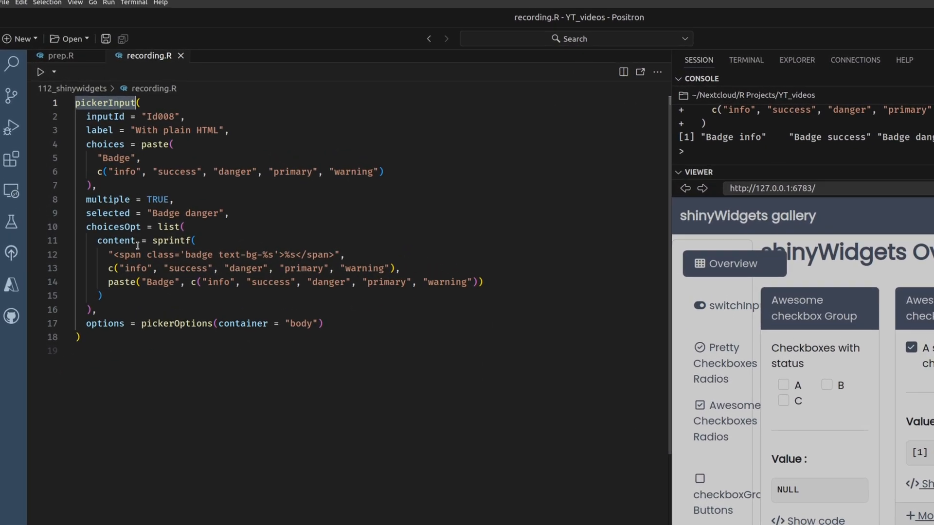
pyautogui.doubleClick(113, 227)
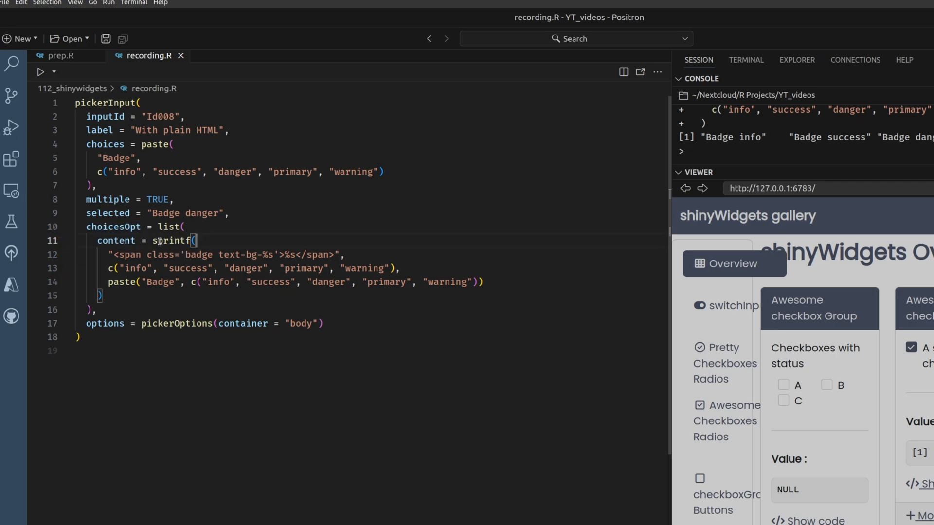
pyautogui.moveTo(196, 240); pyautogui.dragTo(152, 254)
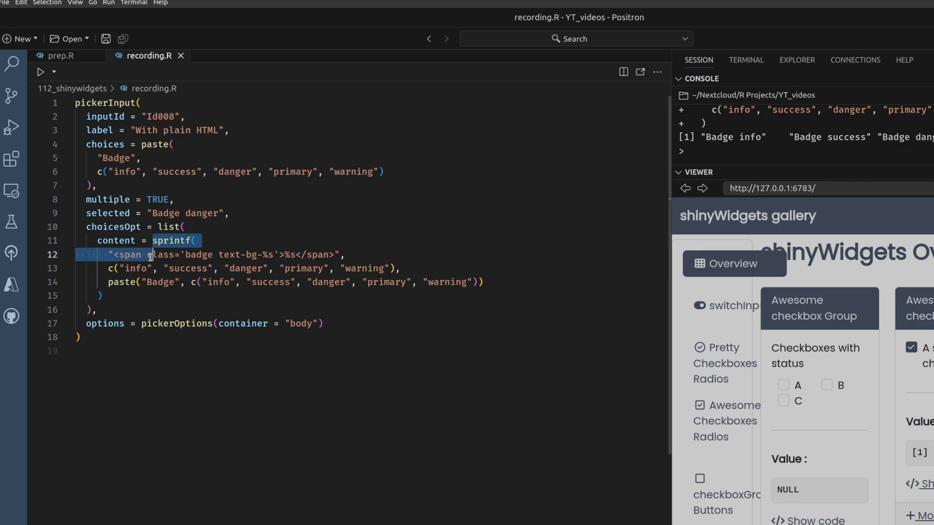
pyautogui.moveTo(149, 254); pyautogui.dragTo(101, 296)
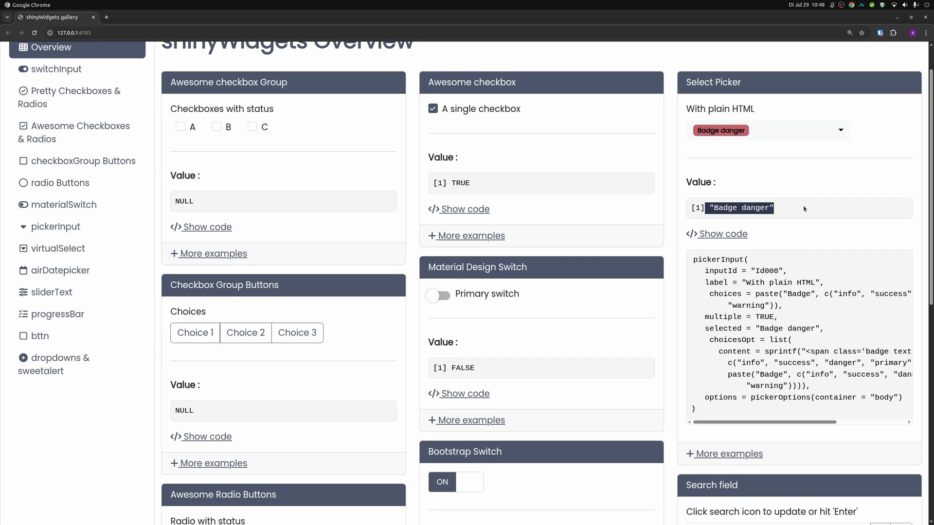
# On Pretty Checkboxes & Radios, turn on the default and fill switches and tick Me ! and Or me !
pyautogui.click(75, 97)
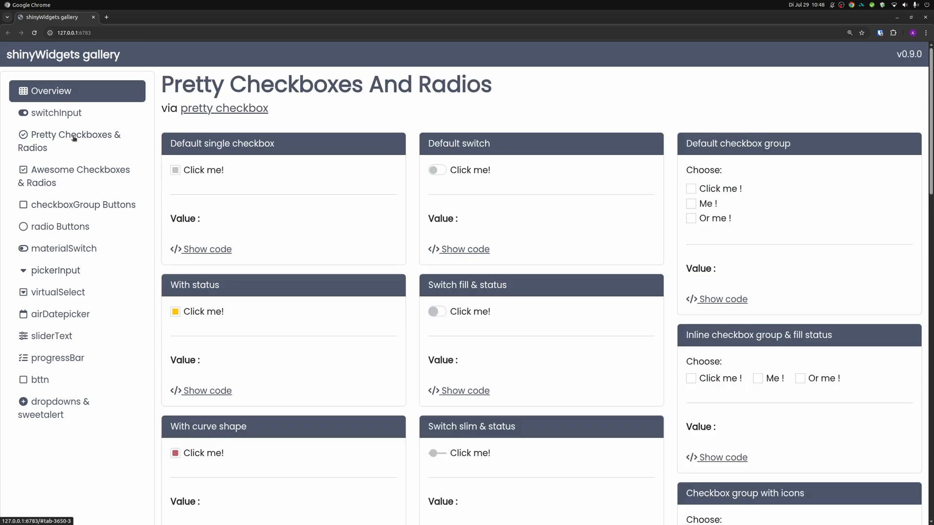
pyautogui.click(76, 141)
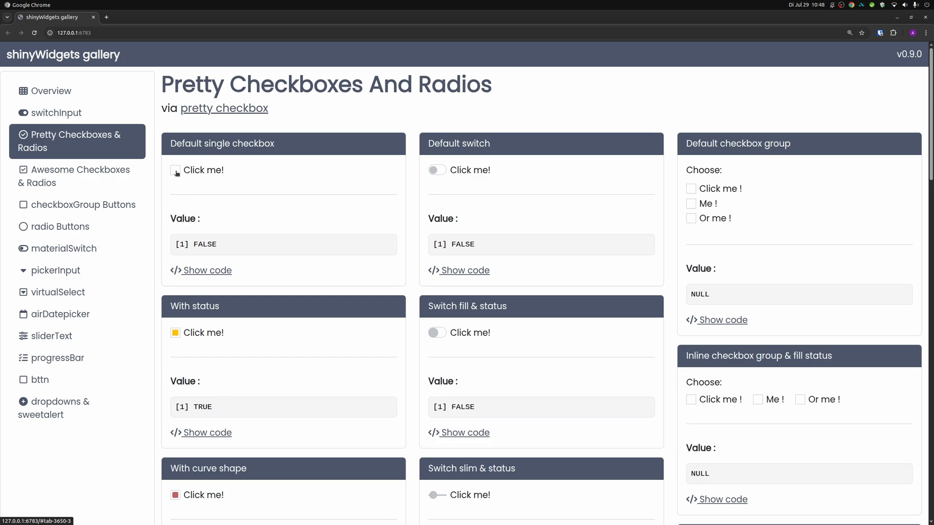
pyautogui.click(436, 169)
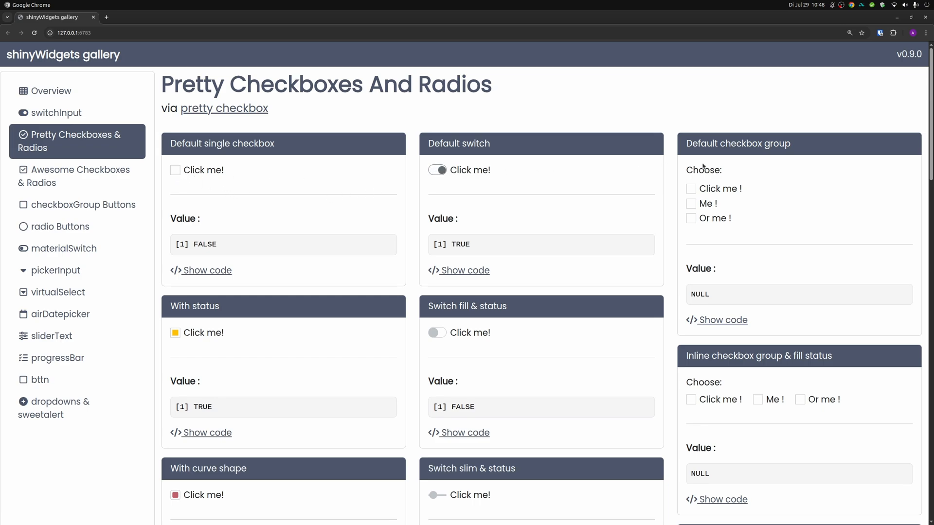
pyautogui.click(691, 203)
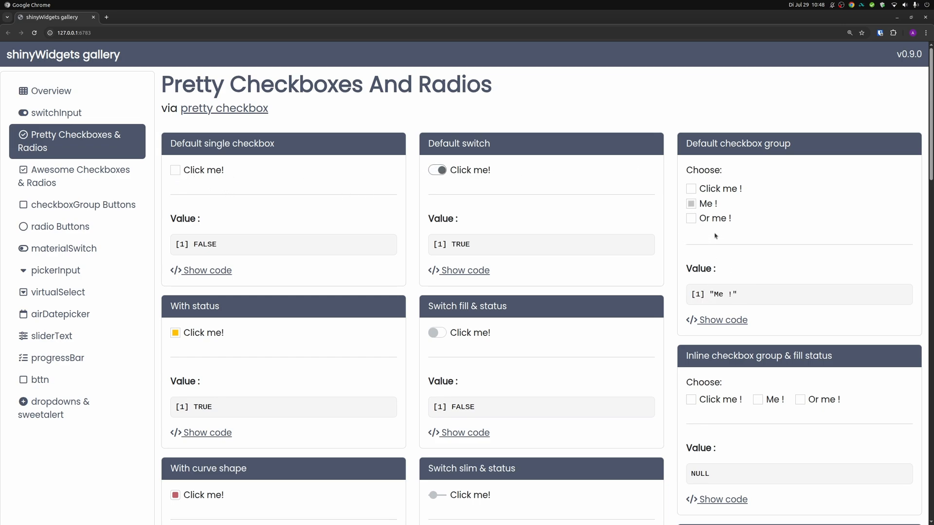
pyautogui.click(691, 218)
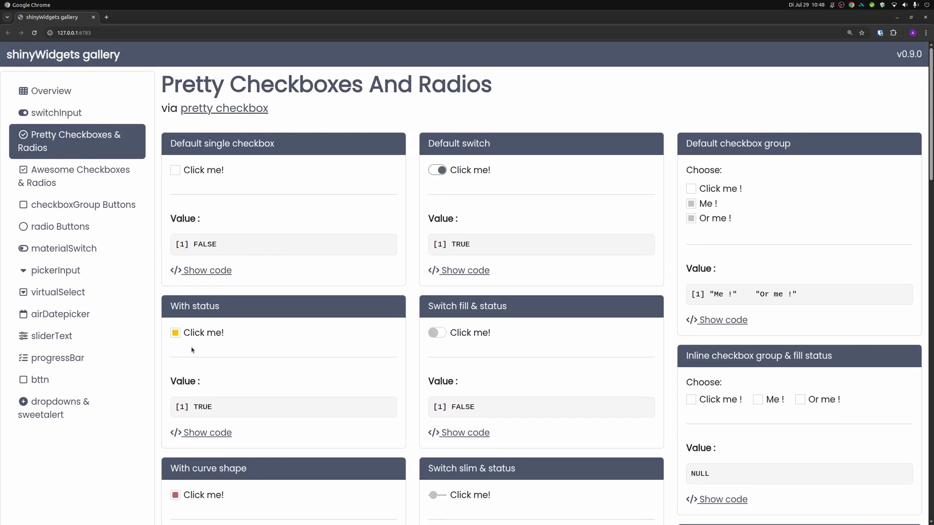
pyautogui.click(437, 332)
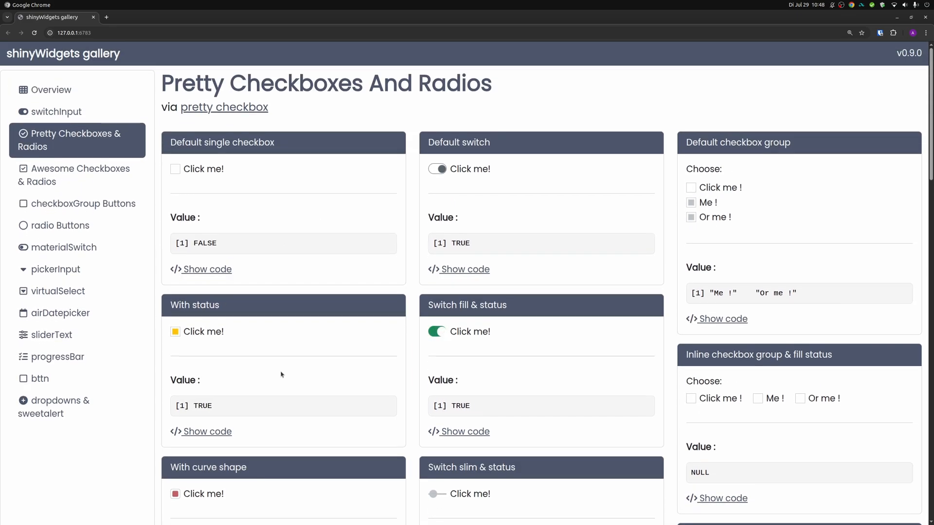
# Tick the default single checkbox and reveal the code for Switch fill & status and the curve checkbox.
pyautogui.scroll(-3)
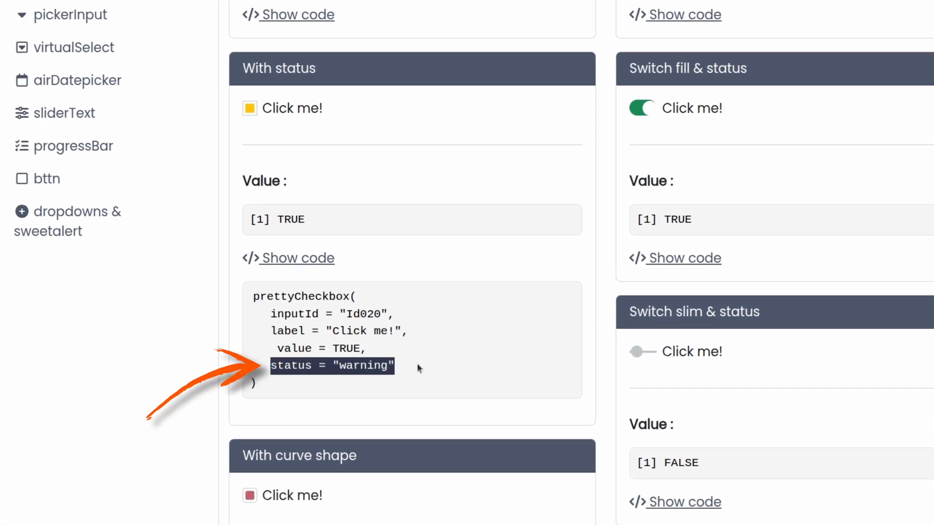
pyautogui.moveTo(451, 283)
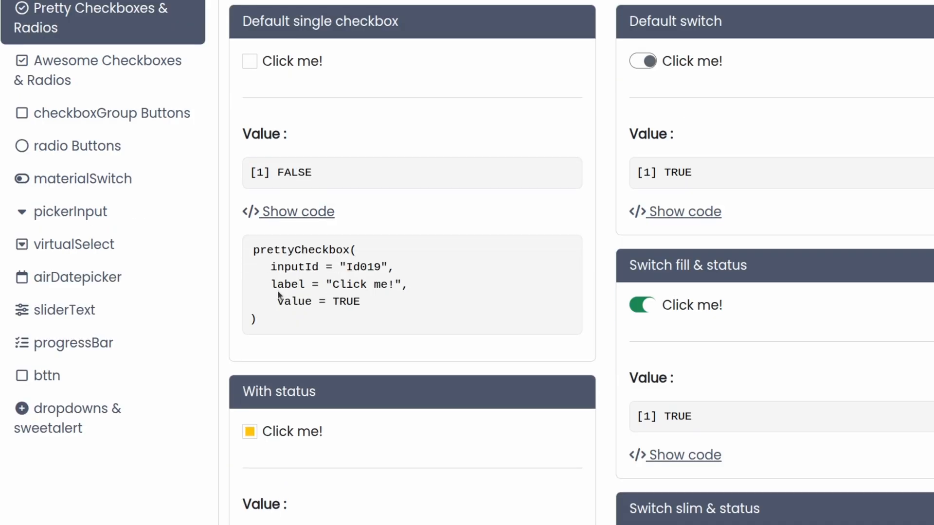
pyautogui.click(250, 60)
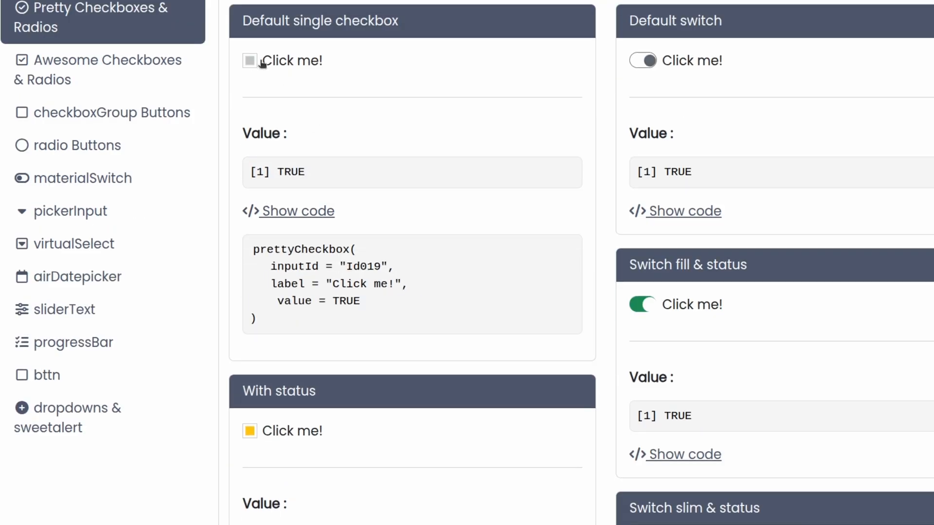
pyautogui.scroll(-3)
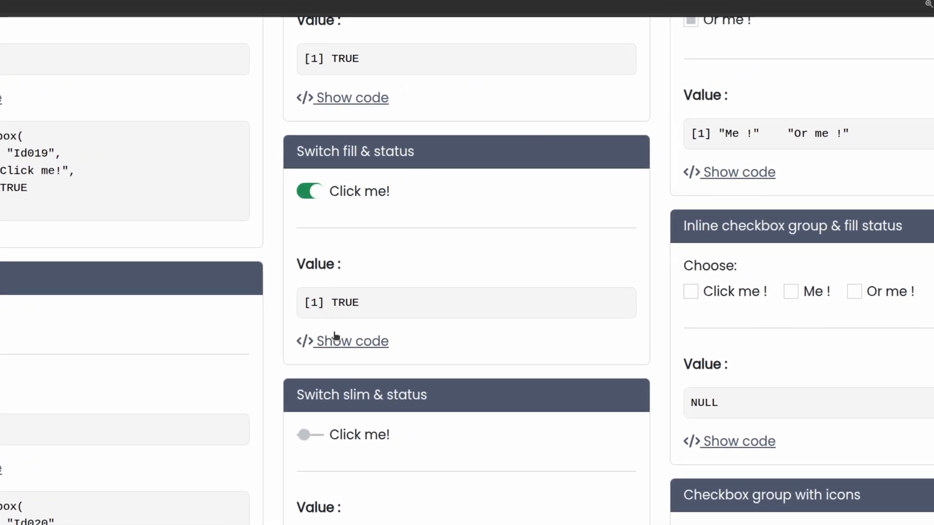
pyautogui.click(351, 340)
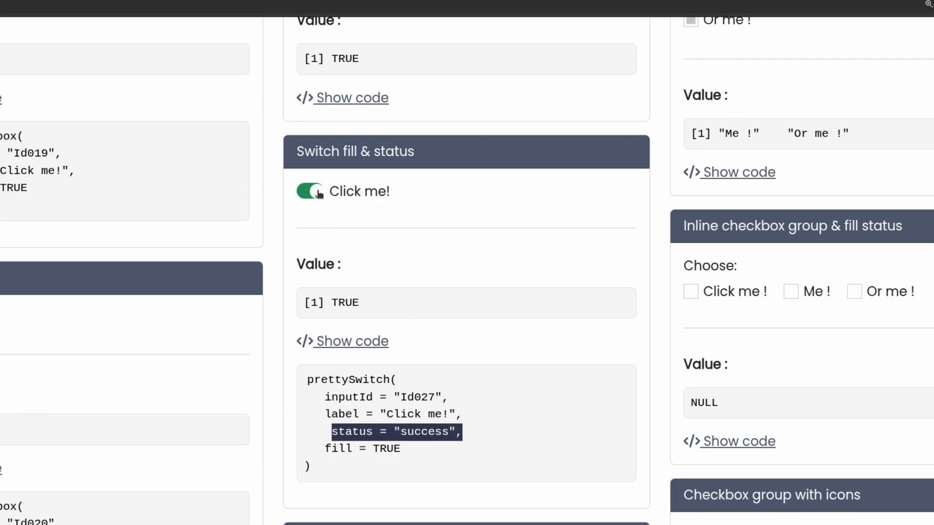
pyautogui.scroll(-3)
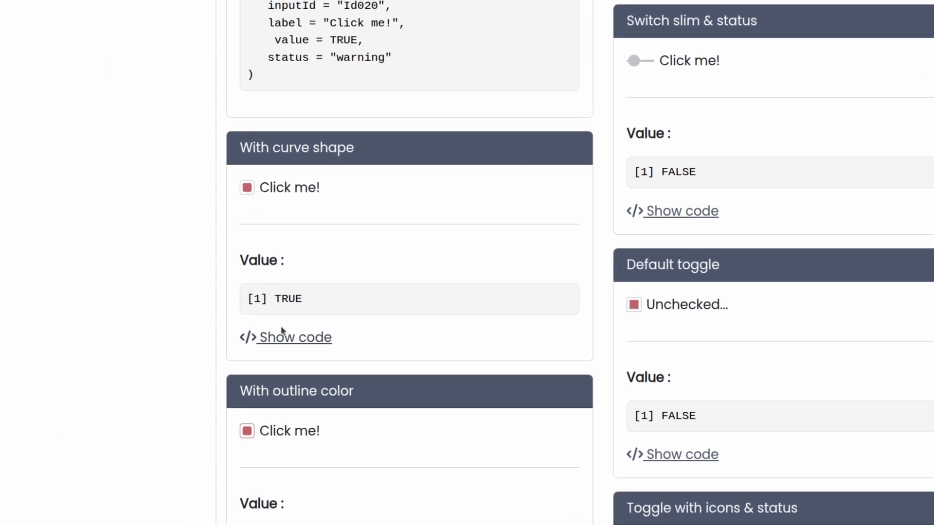
pyautogui.click(294, 338)
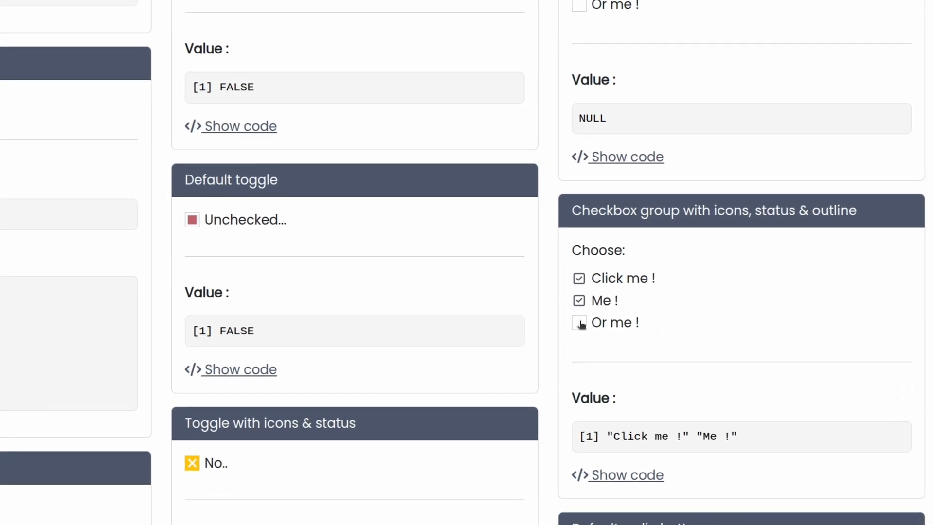
# Tick Or me ! in the icon group, change the default radio choice, and flip the icon toggle No then Yes.
pyautogui.click(578, 301)
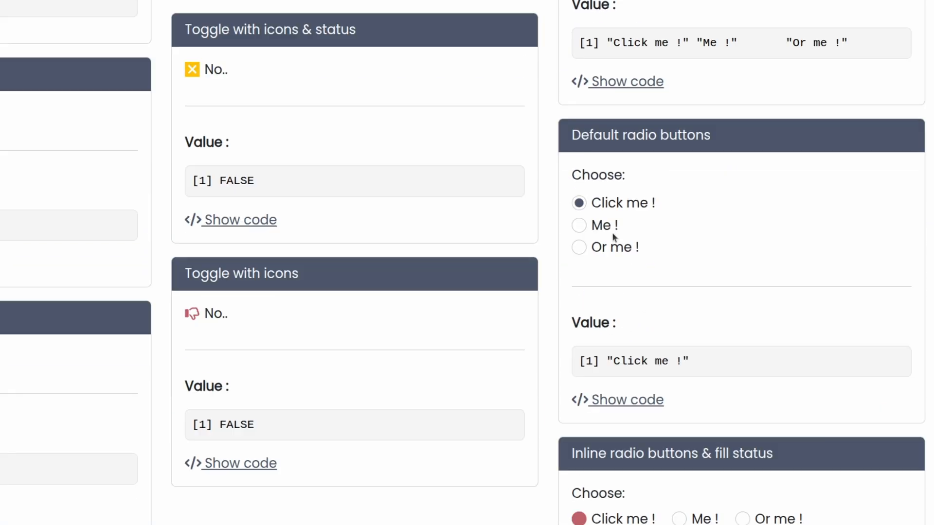
pyautogui.click(578, 225)
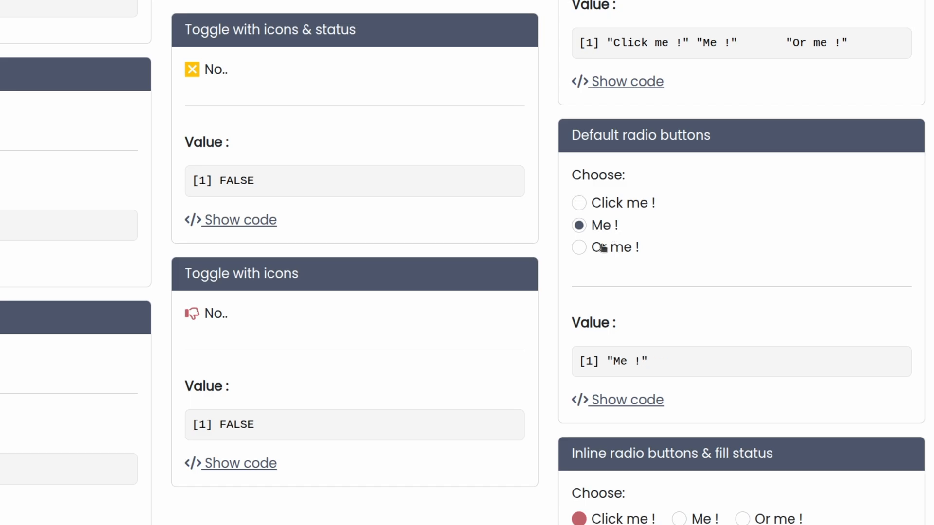
pyautogui.click(578, 202)
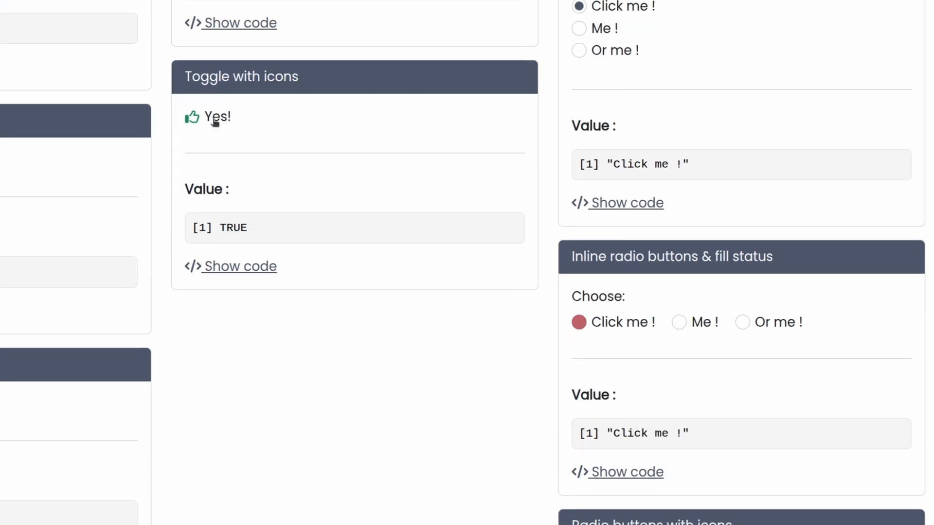
pyautogui.click(207, 117)
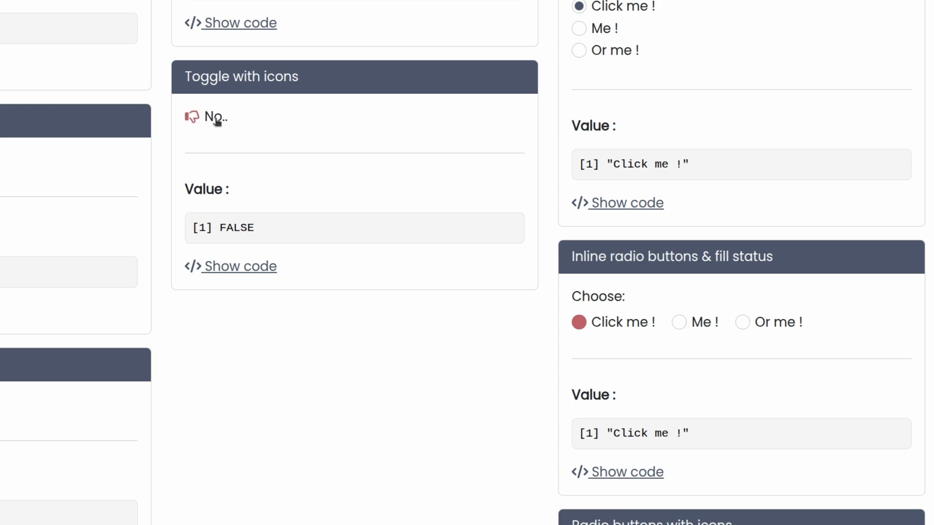
pyautogui.click(206, 117)
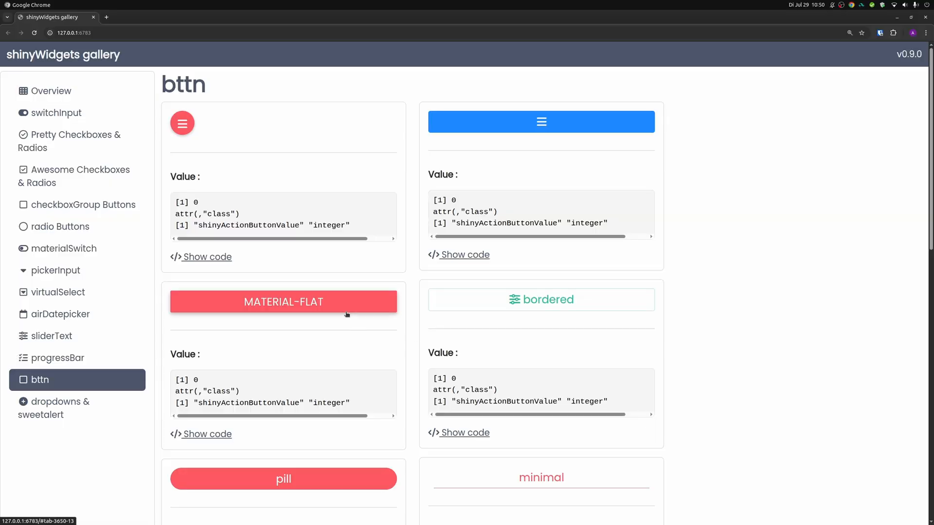
# Press the minimal bttn so its value reads 1 and highlight the fill style value in its code.
pyautogui.scroll(-3)
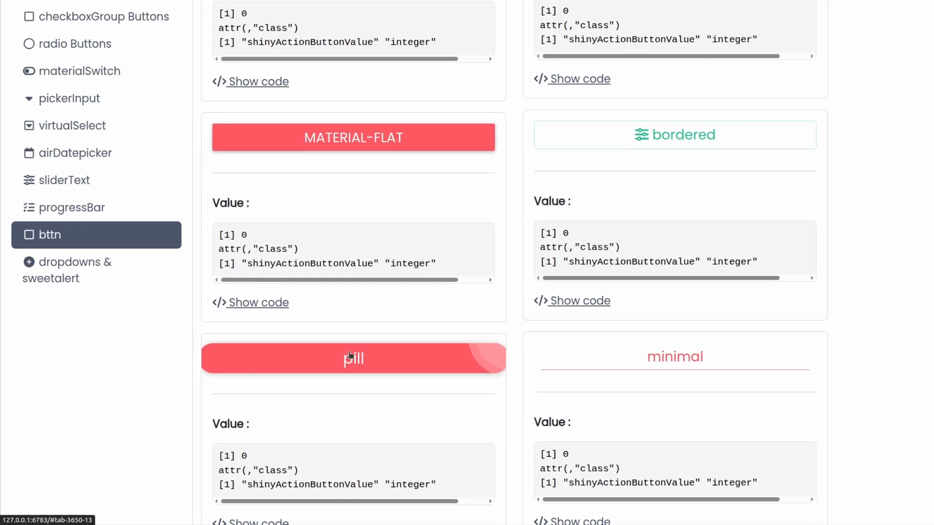
pyautogui.scroll(-3)
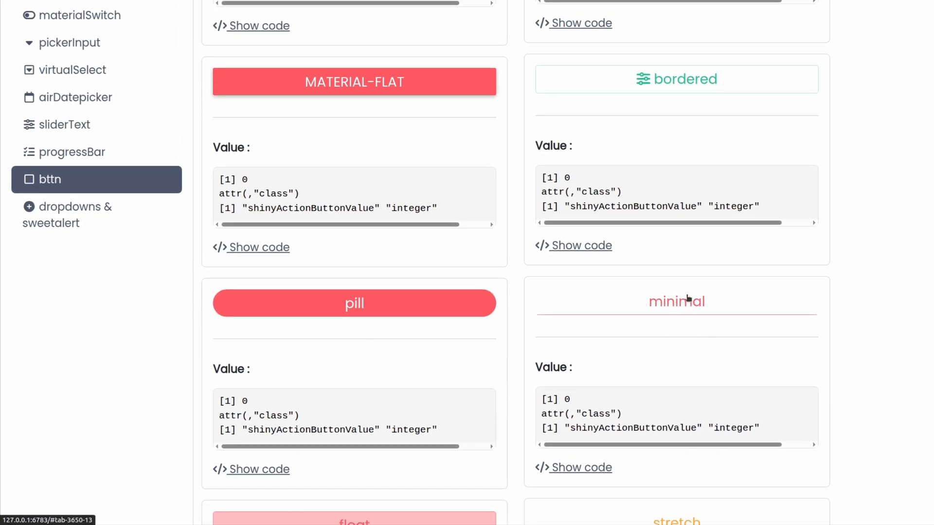
pyautogui.click(676, 301)
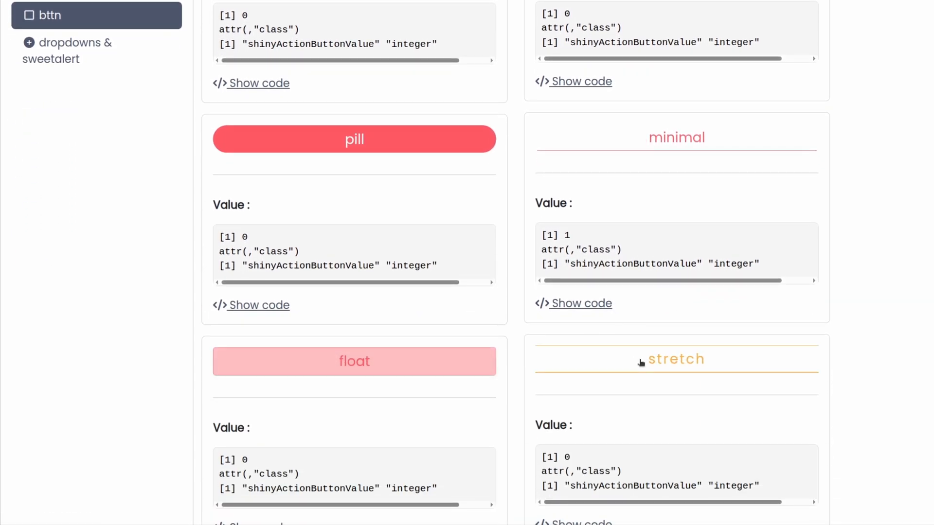
pyautogui.moveTo(482, 382)
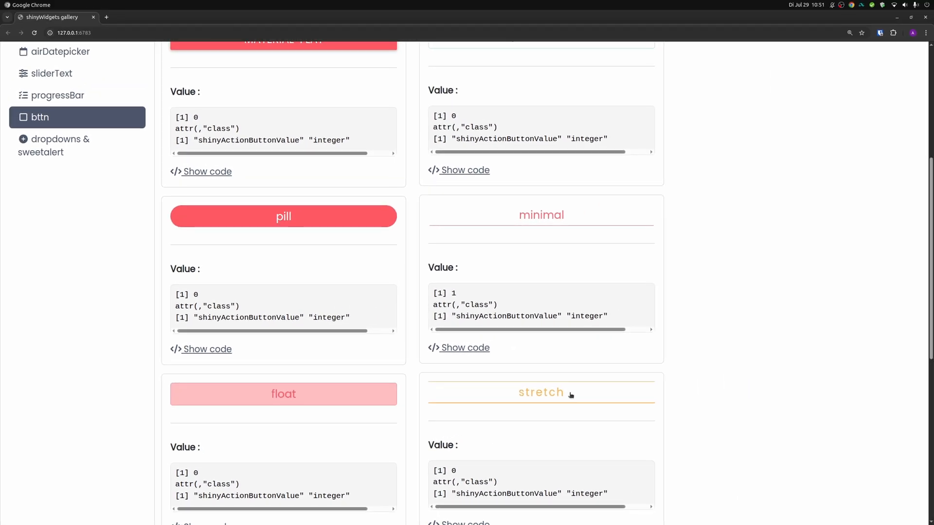
pyautogui.moveTo(564, 398)
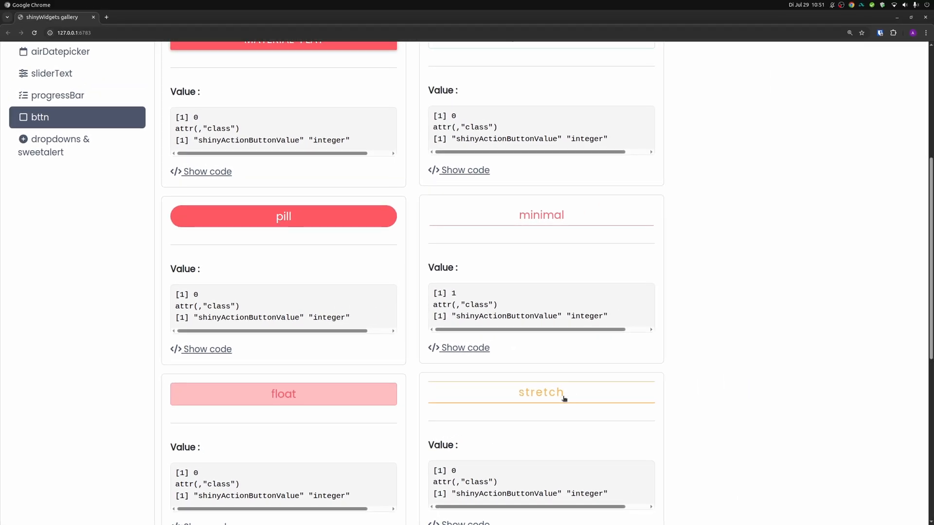
pyautogui.scroll(-3)
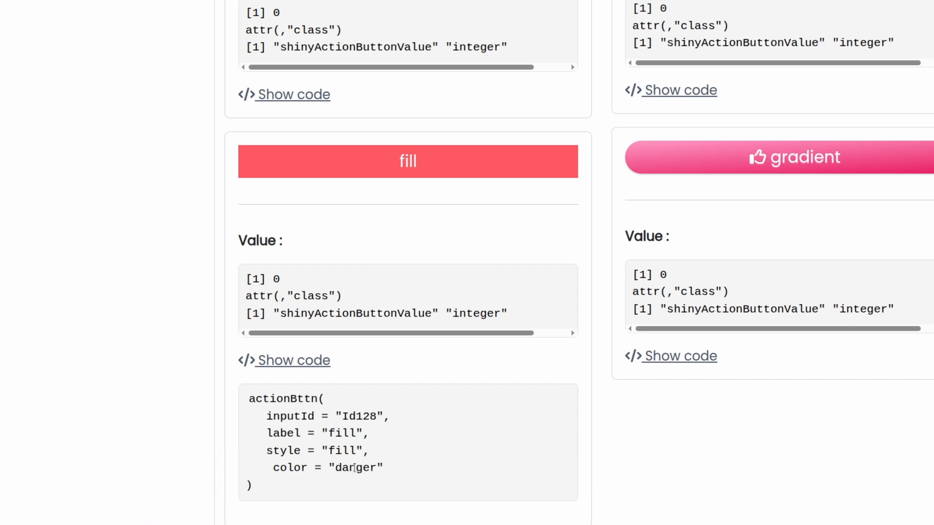
pyautogui.doubleClick(355, 468)
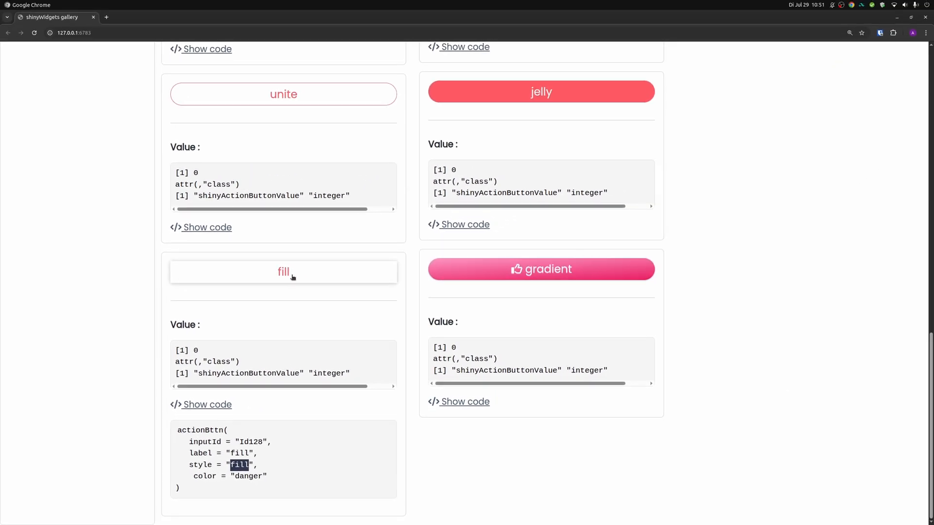
pyautogui.scroll(-3)
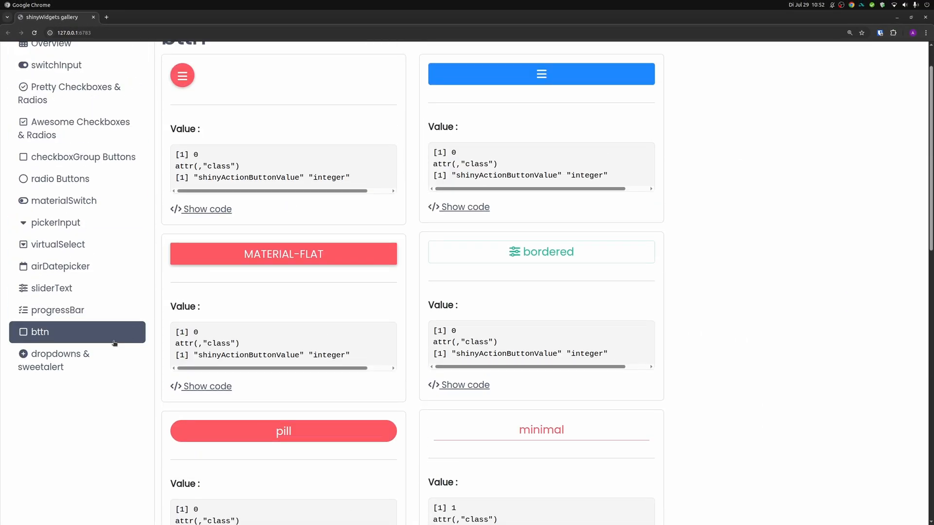
# On dropdowns & sweetalert, set the Dropdown Button plot's X Variable to Sepal.Width.
pyautogui.click(59, 360)
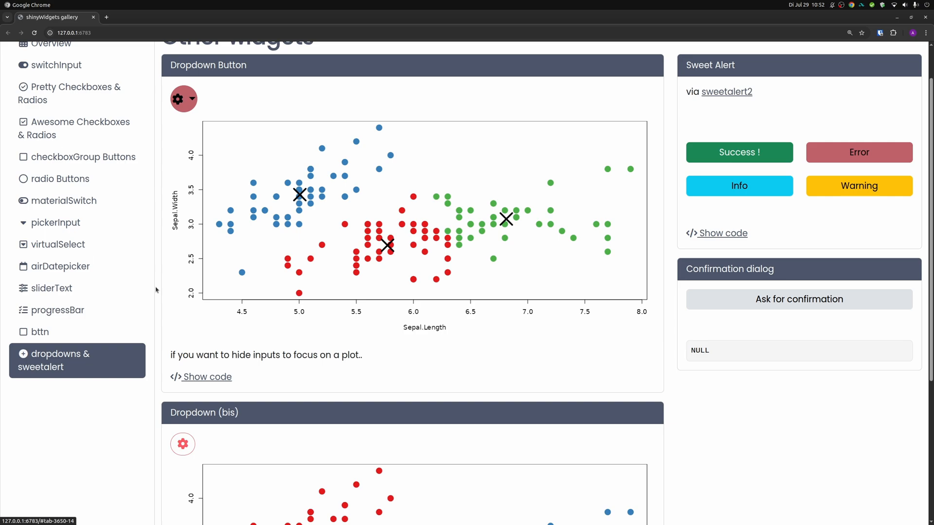
pyautogui.moveTo(187, 133)
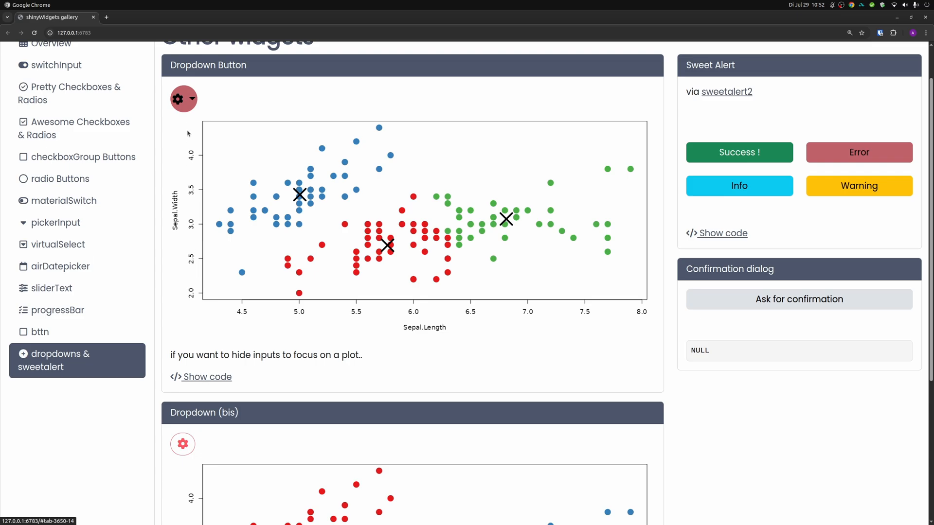
pyautogui.click(184, 99)
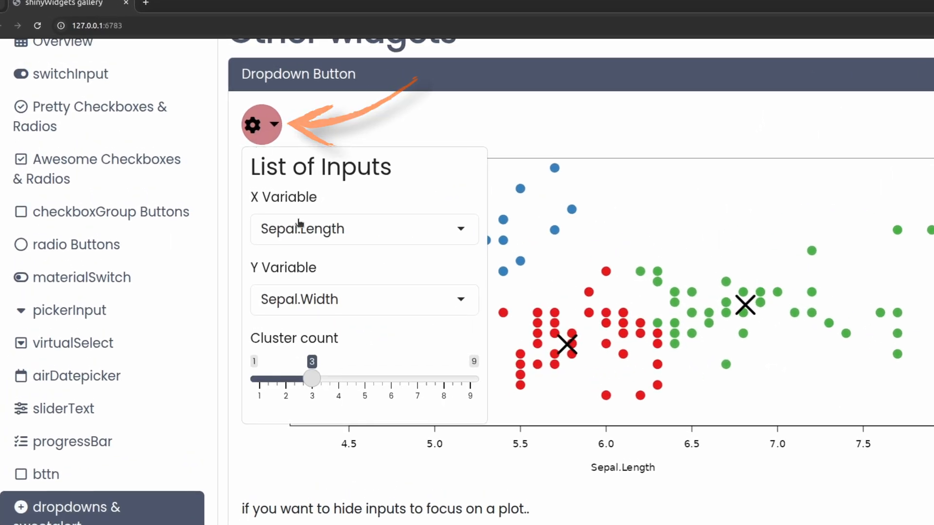
pyautogui.click(363, 228)
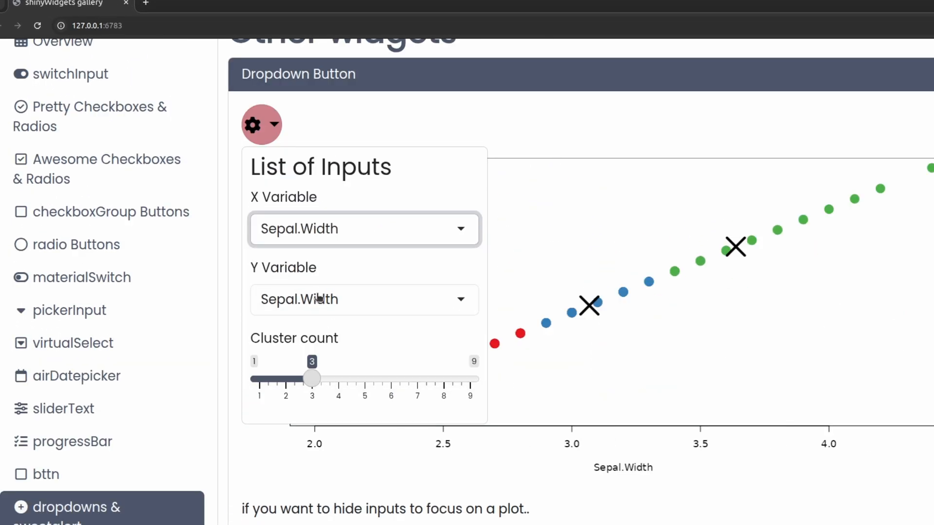
pyautogui.click(363, 299)
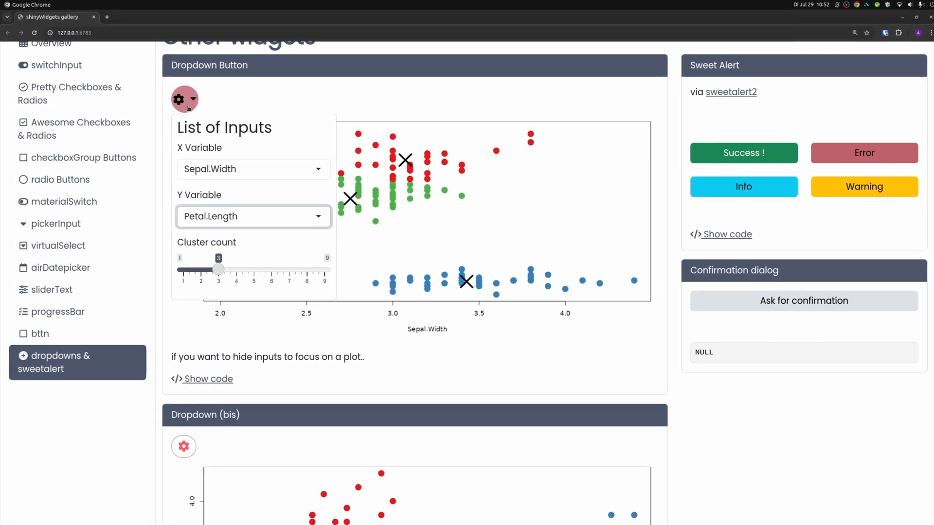
pyautogui.scroll(-3)
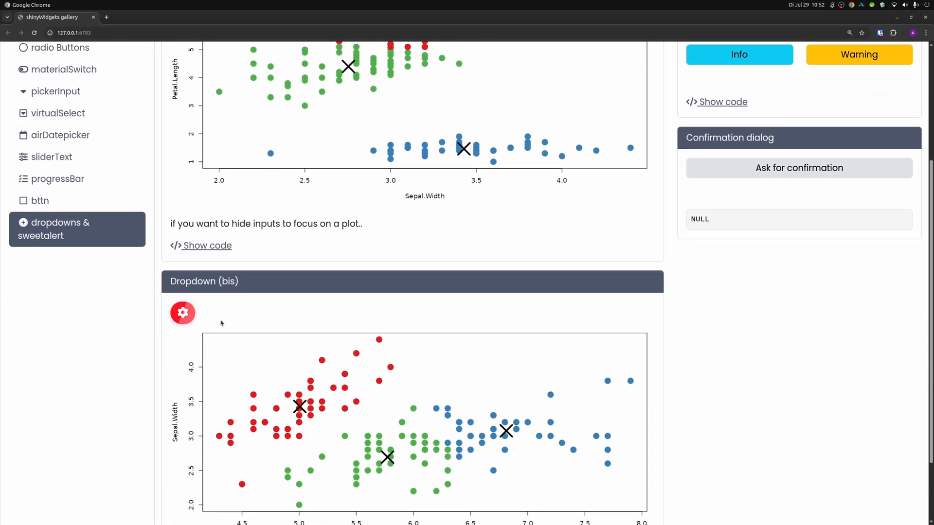
# Close the first dropdown's panel and open the Dropdown (bis) List of Inputs panel.
pyautogui.click(182, 313)
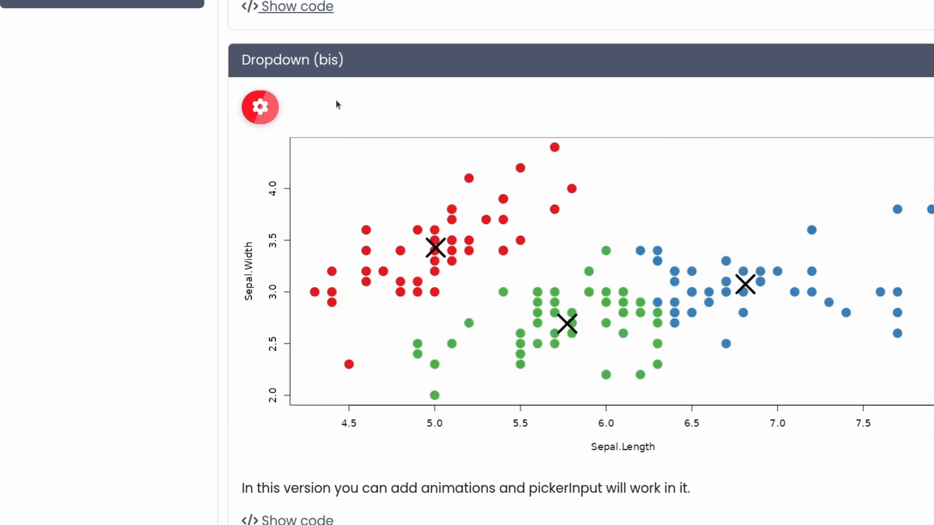
pyautogui.click(260, 107)
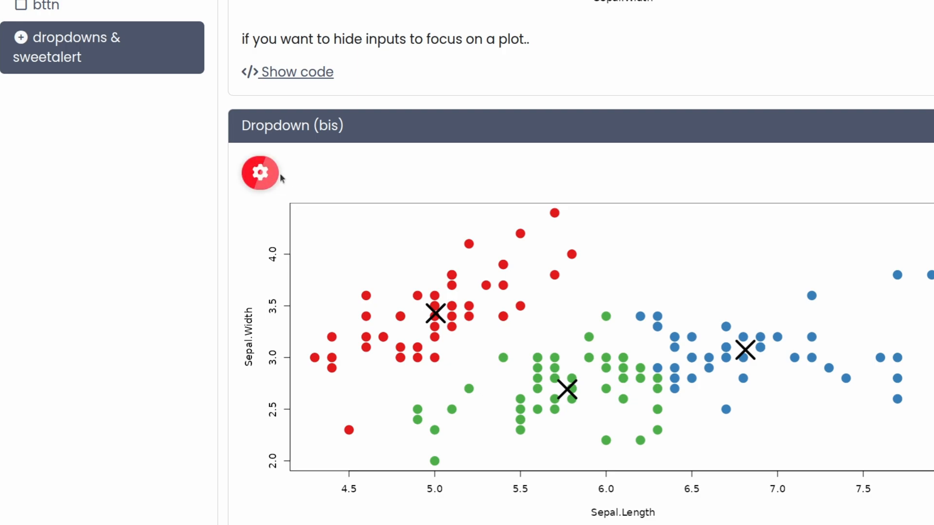
pyautogui.click(259, 174)
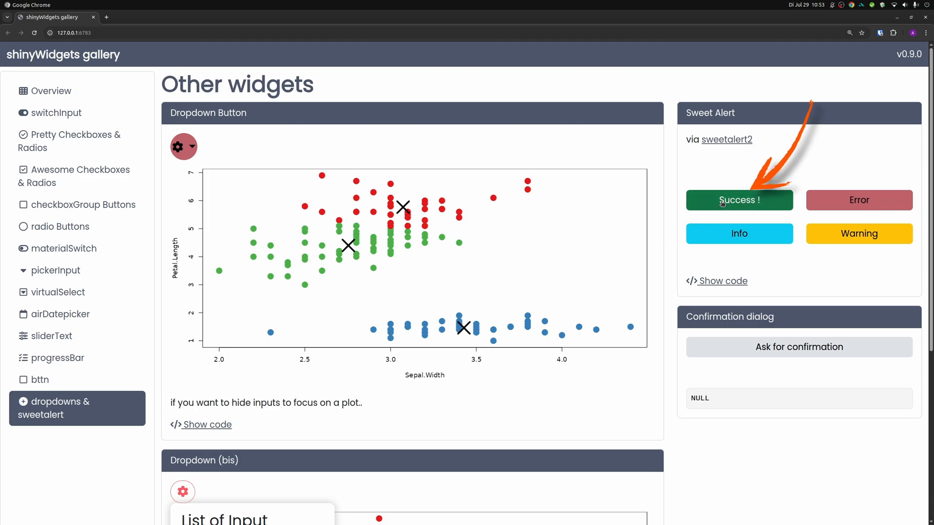
# Try the Sweet Alert success and error alerts, dismissing each one.
pyautogui.click(738, 200)
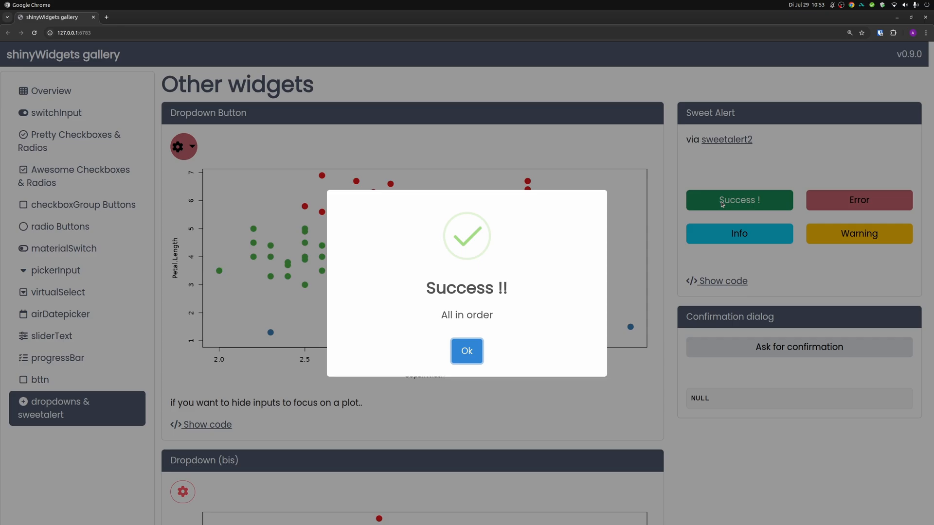
pyautogui.click(466, 352)
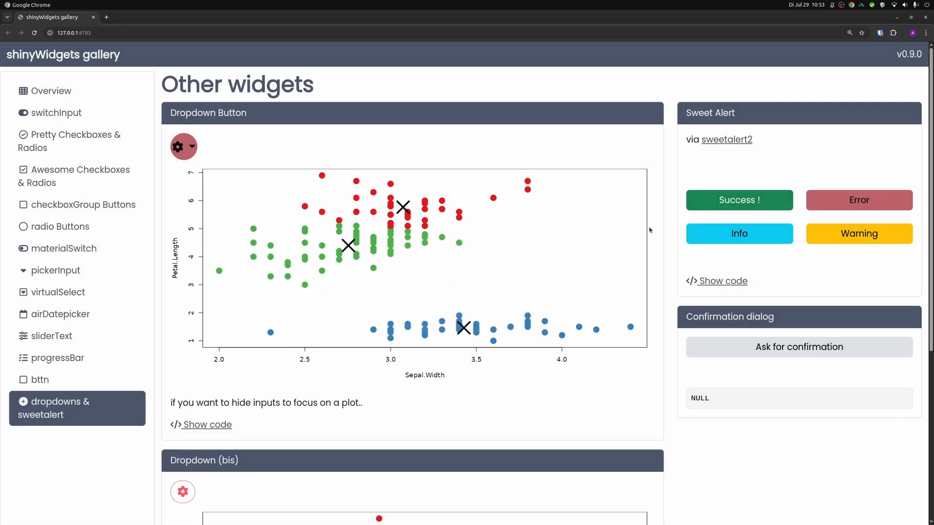
pyautogui.click(738, 199)
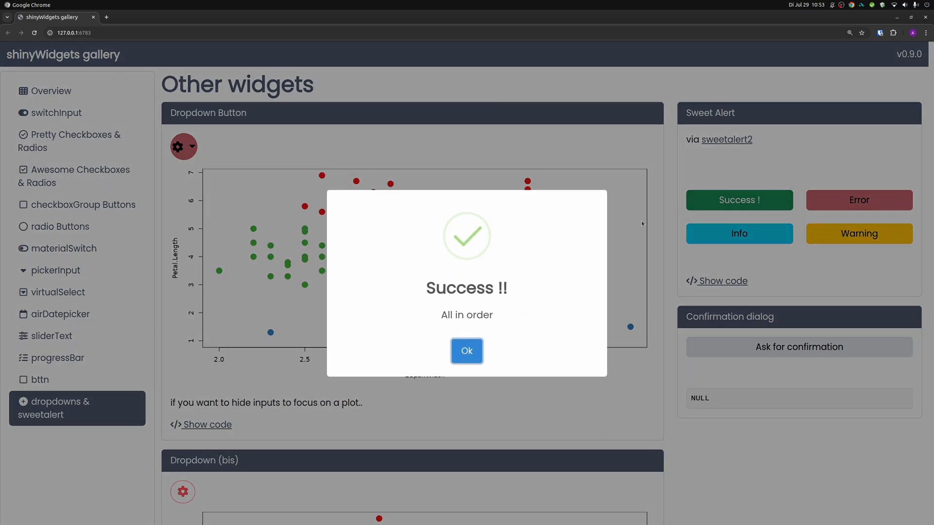
pyautogui.click(858, 200)
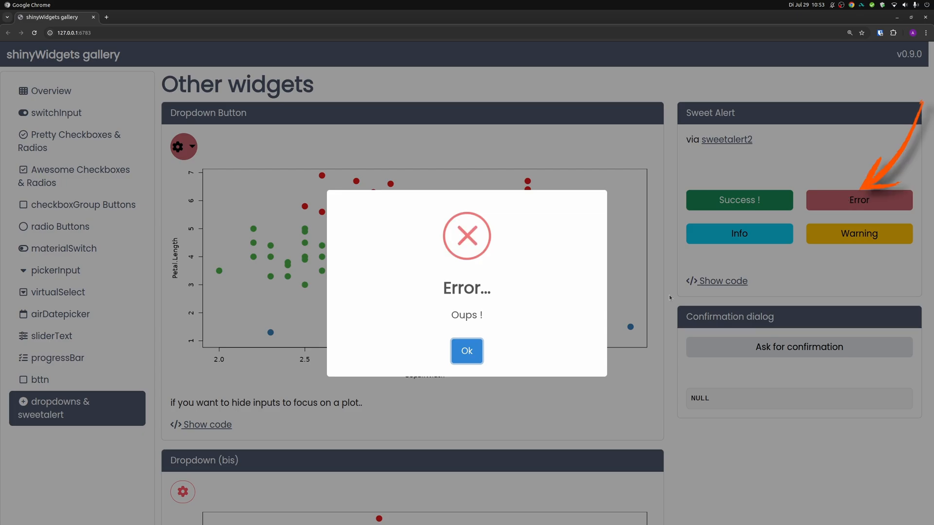
pyautogui.click(738, 233)
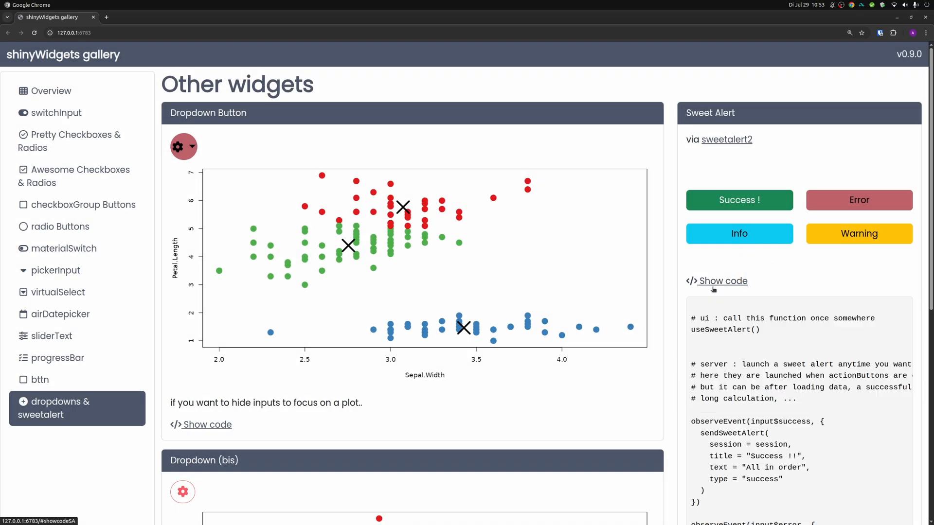
# Reveal the Sweet Alert code, select input$success in it, and try the info alert.
pyautogui.scroll(-3)
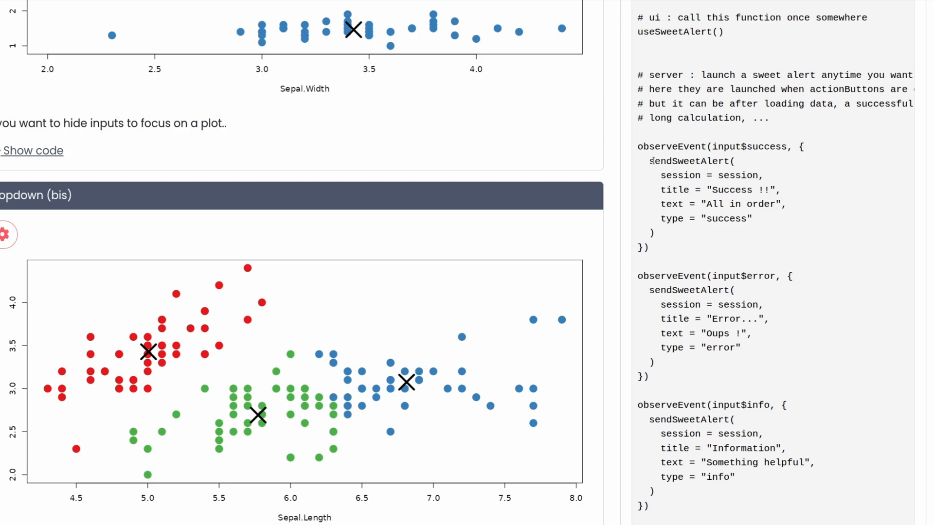
pyautogui.moveTo(644, 161); pyautogui.dragTo(654, 233)
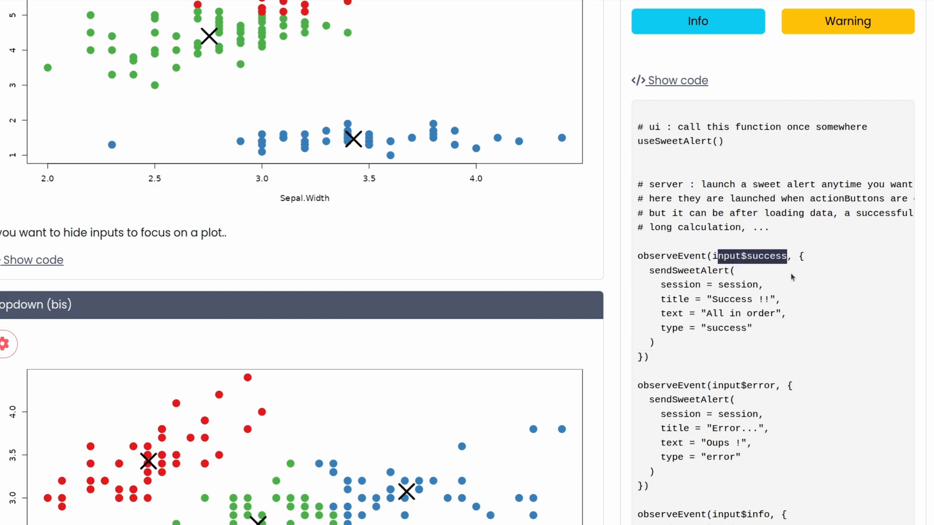
pyautogui.moveTo(789, 277)
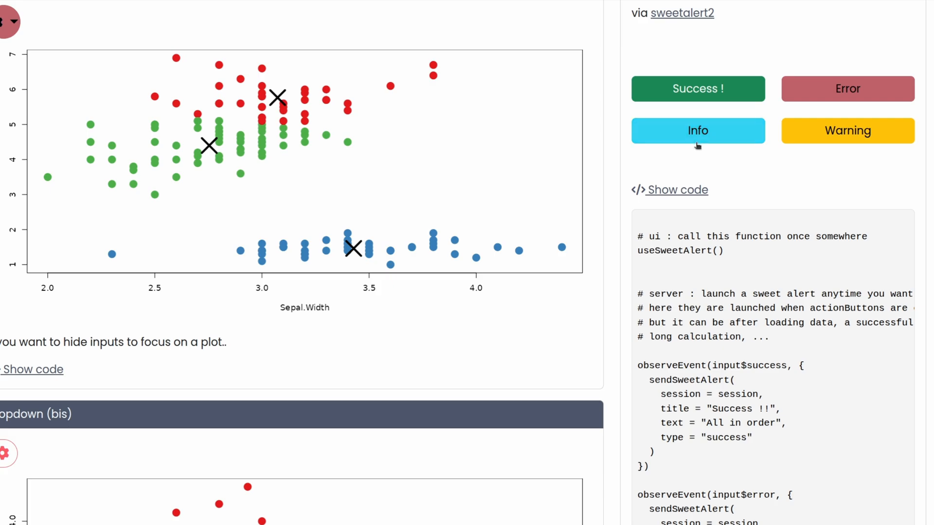
pyautogui.click(696, 130)
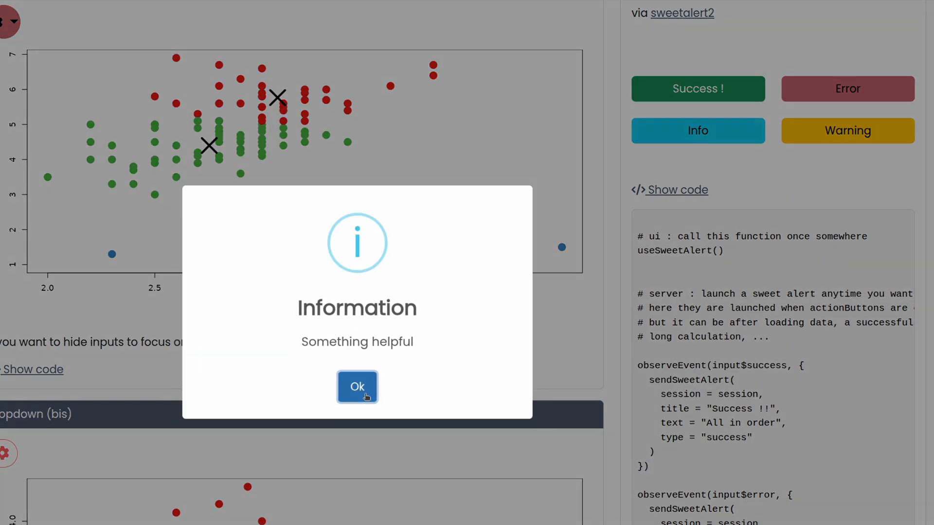
pyautogui.click(357, 386)
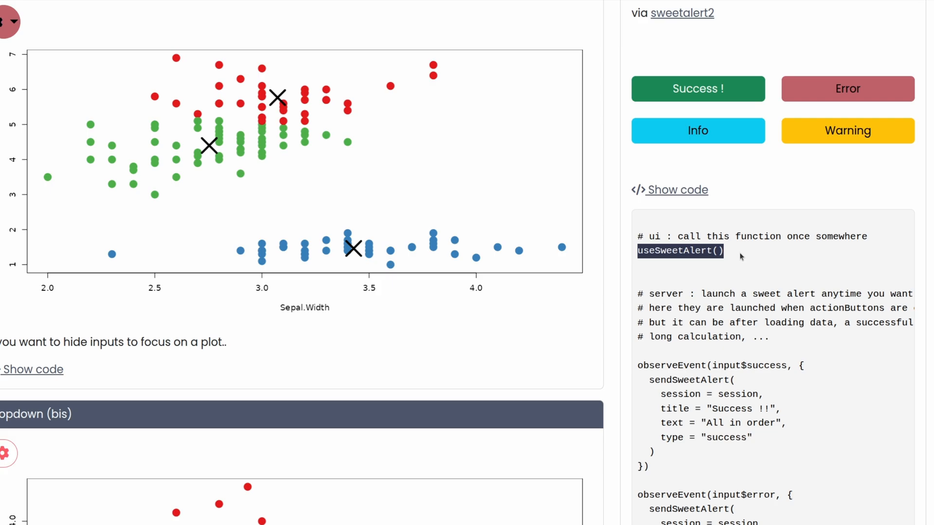
pyautogui.moveTo(738, 259)
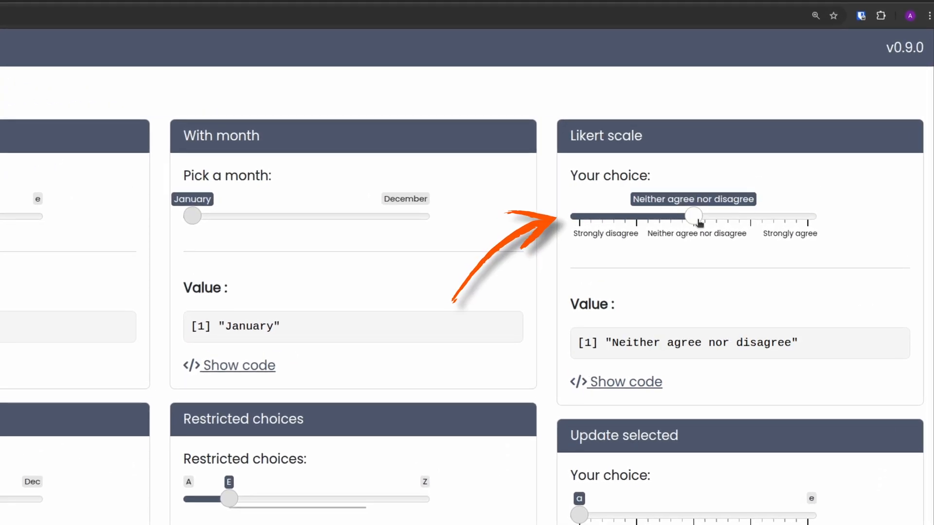
# Drag the Likert slider between its extremes, push the restricted slider to its E and T limits, and reveal its code.
pyautogui.moveTo(696, 216); pyautogui.dragTo(578, 216)
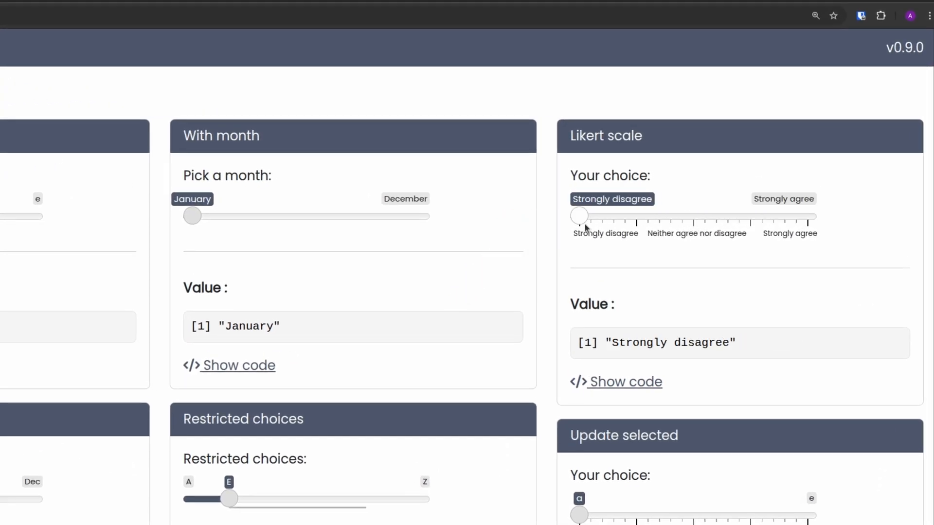
pyautogui.moveTo(578, 215); pyautogui.dragTo(812, 210)
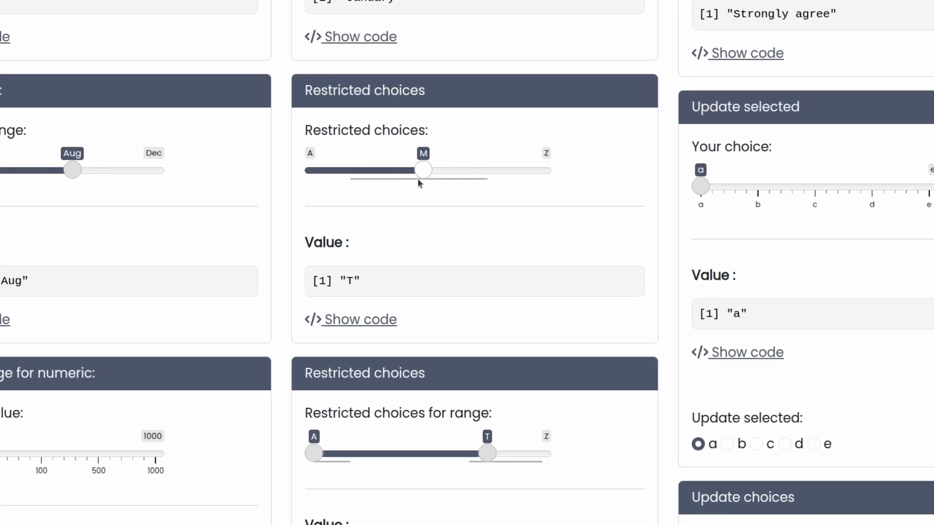
pyautogui.moveTo(423, 169); pyautogui.dragTo(350, 170)
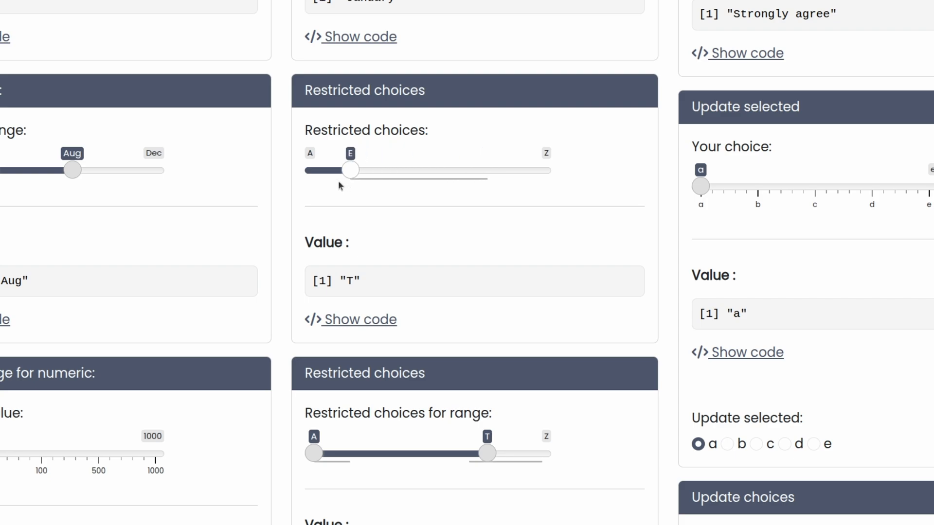
pyautogui.moveTo(351, 170); pyautogui.dragTo(487, 170)
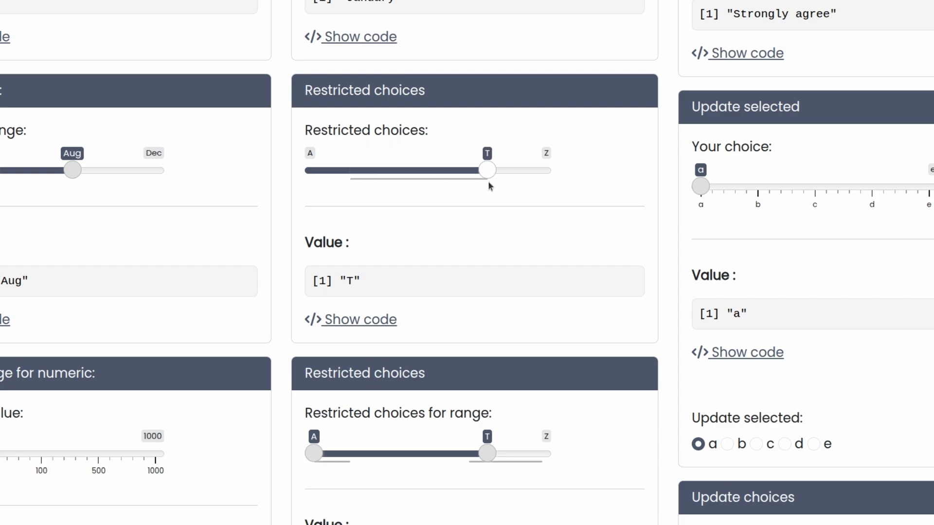
pyautogui.click(360, 320)
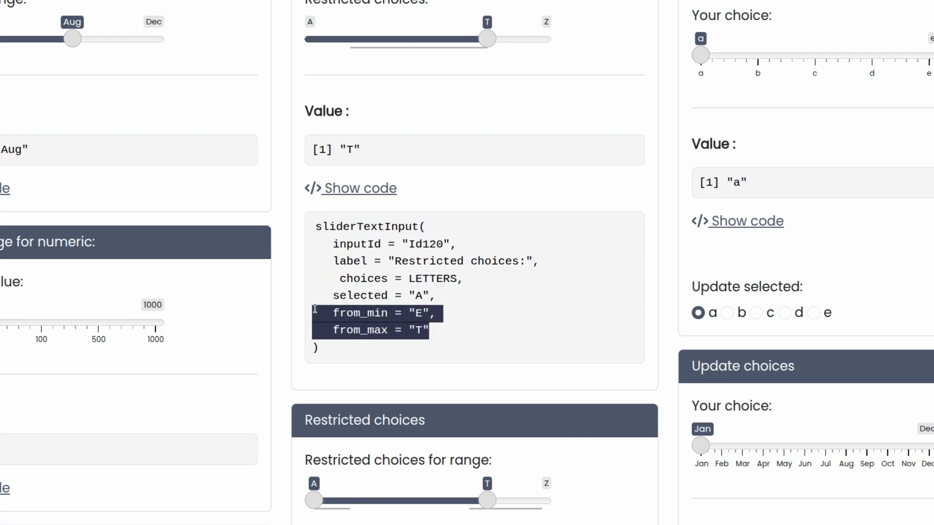
# Set the range slider's lower end to C and look over the numeric example below.
pyautogui.scroll(-3)
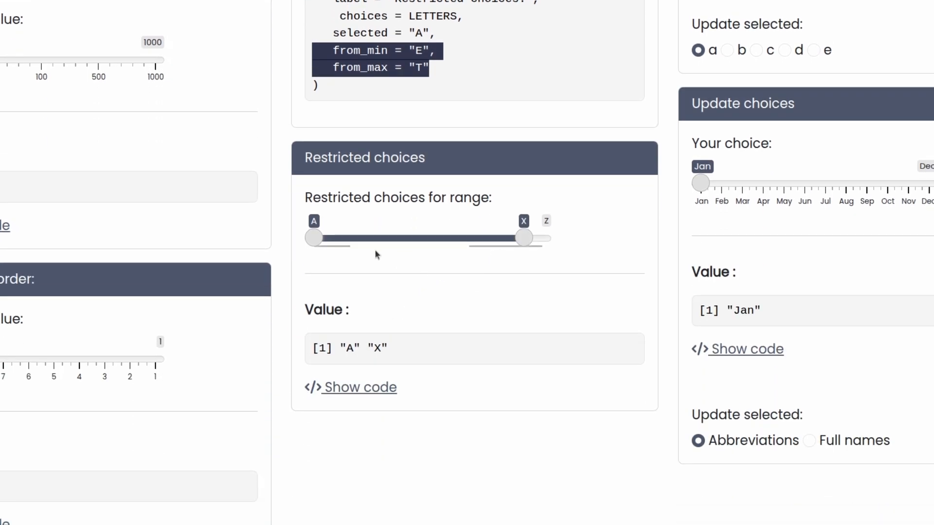
pyautogui.moveTo(312, 237); pyautogui.dragTo(327, 239)
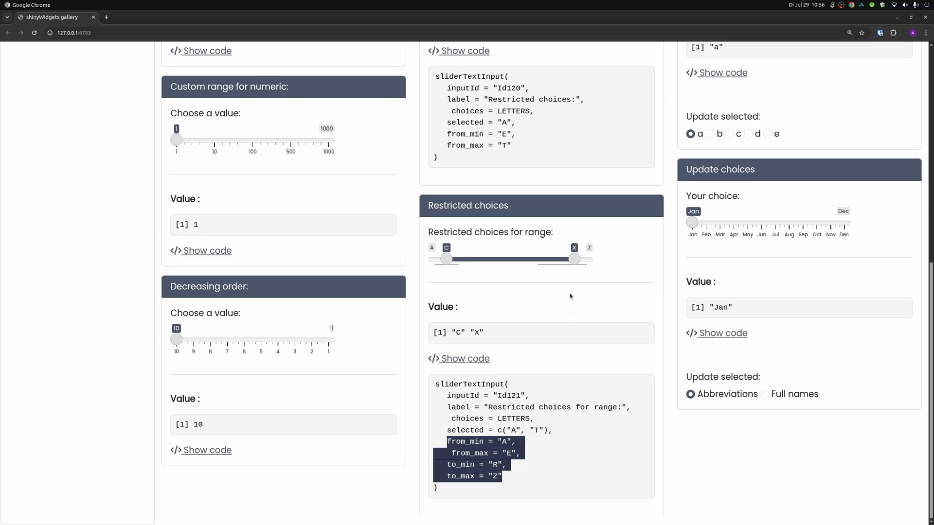
pyautogui.moveTo(570, 296)
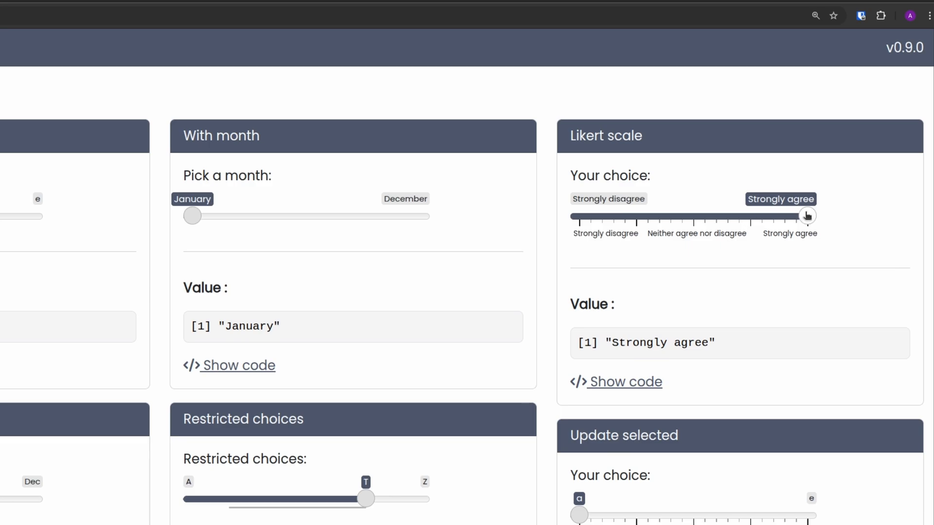
pyautogui.scroll(-3)
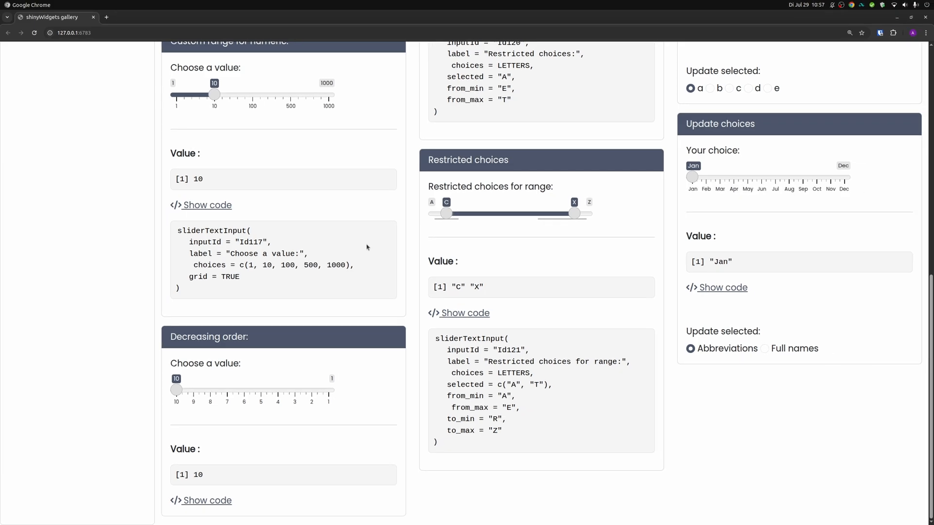
pyautogui.scroll(3)
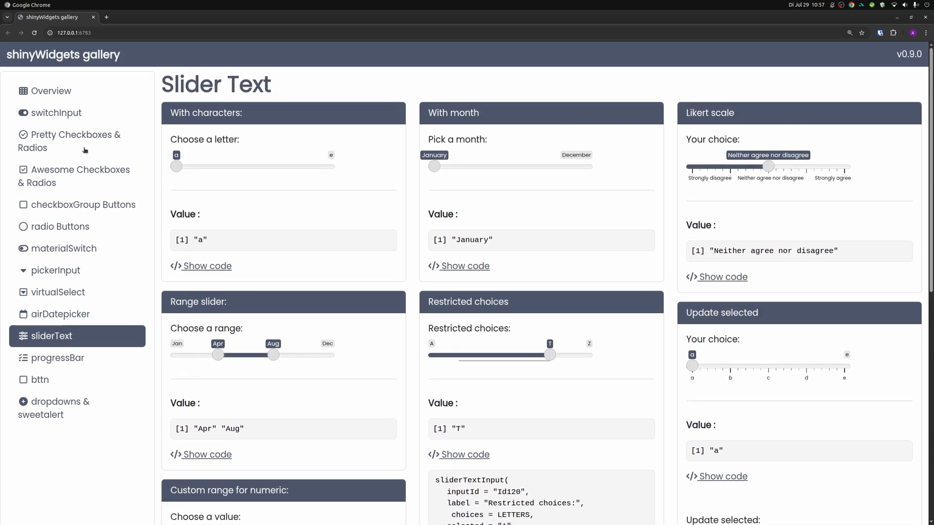
# Launch the colorPicker demo and mix the second swatch to bright blue with its vertical sliders.
pyautogui.click(56, 271)
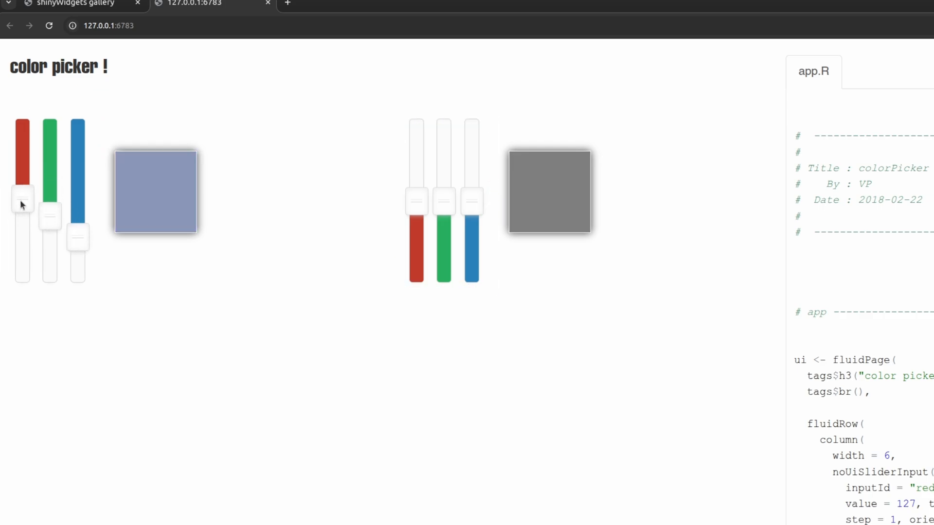
pyautogui.moveTo(416, 208); pyautogui.dragTo(416, 137)
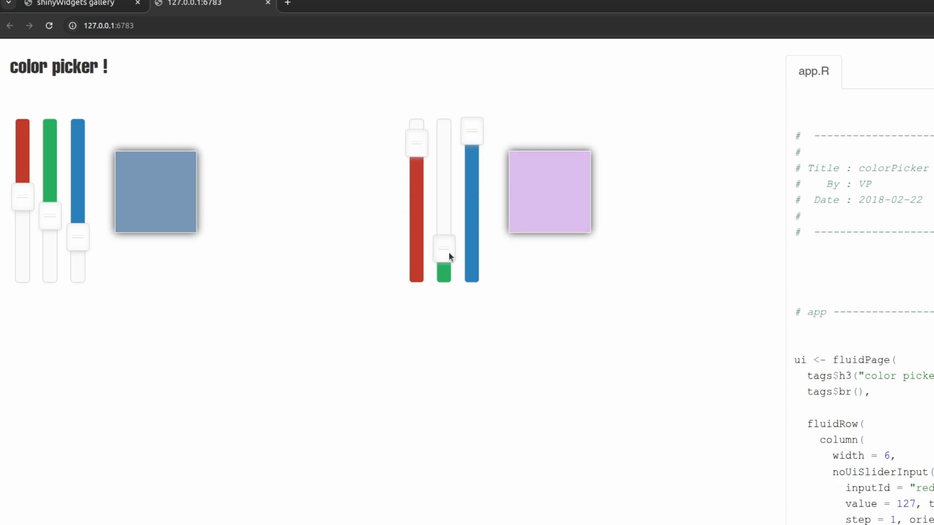
pyautogui.moveTo(416, 142); pyautogui.dragTo(416, 250)
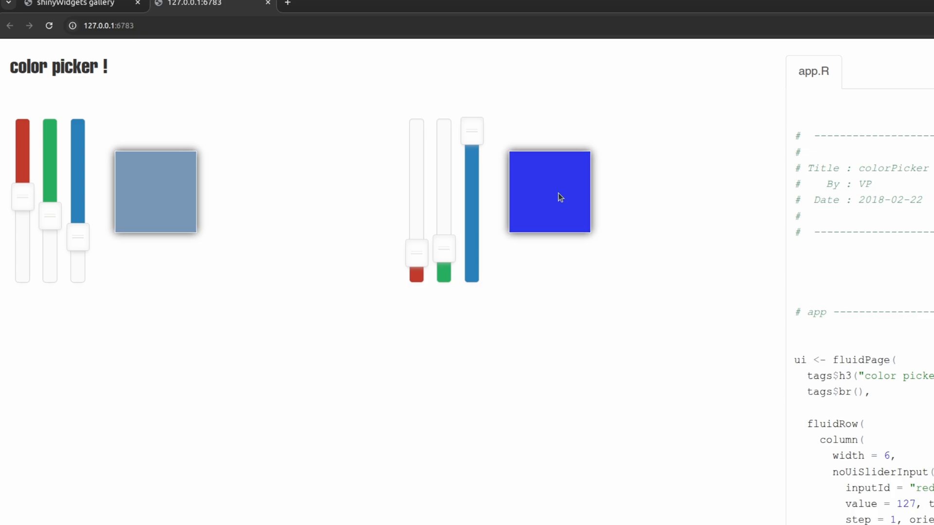
pyautogui.moveTo(60, 241)
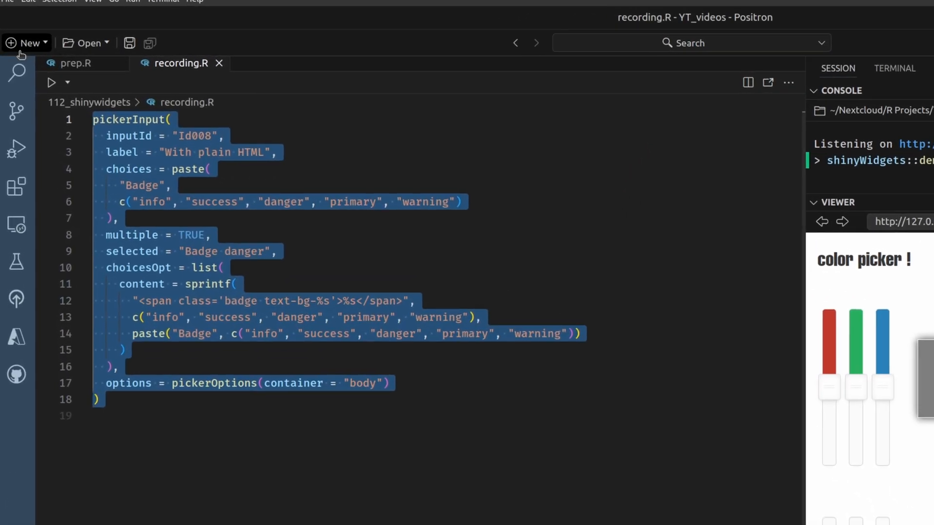
# Insert the shinyapp snippet and add library(shinyWidgets) to the new script.
pyautogui.write('shiny')
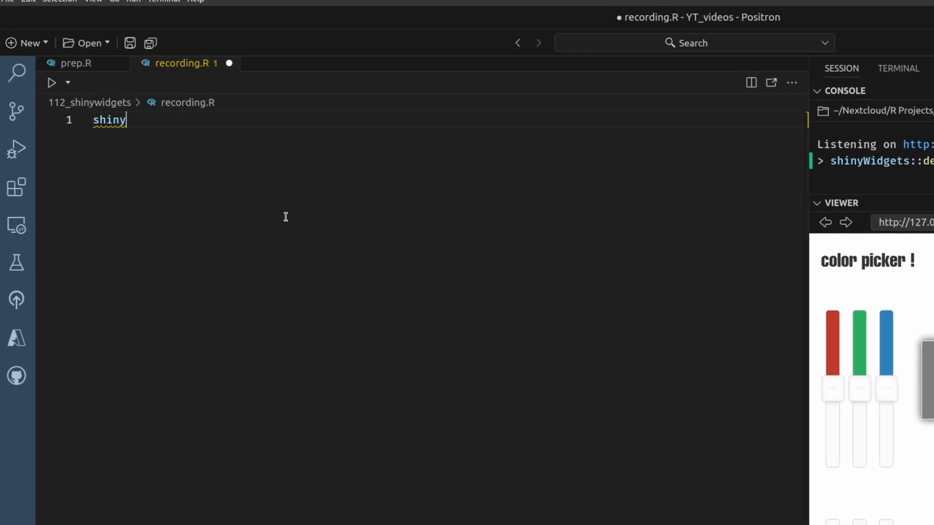
pyautogui.write('a')
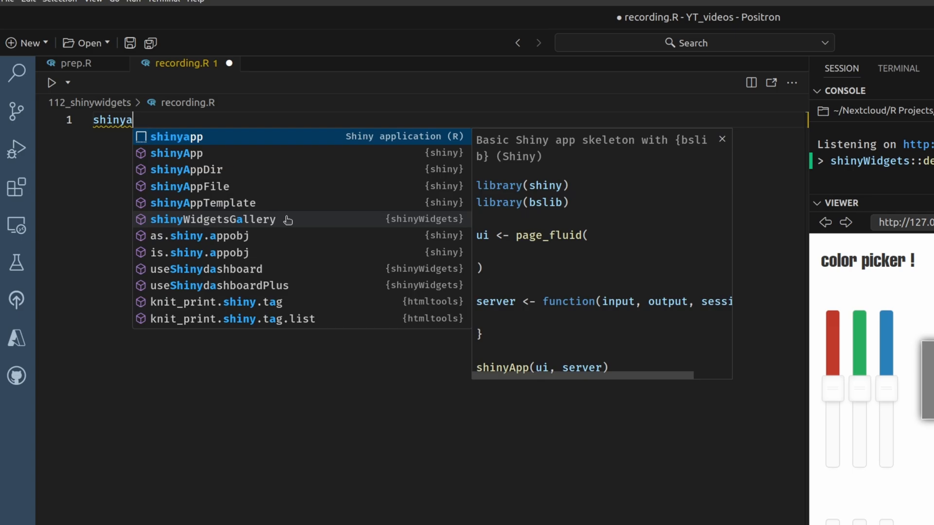
pyautogui.click(176, 136)
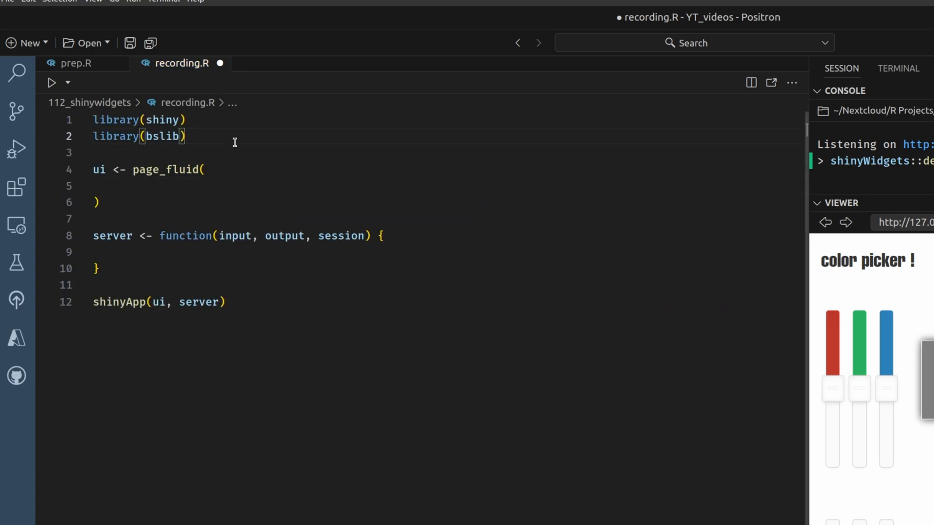
pyautogui.write('library(shinyWidgets')
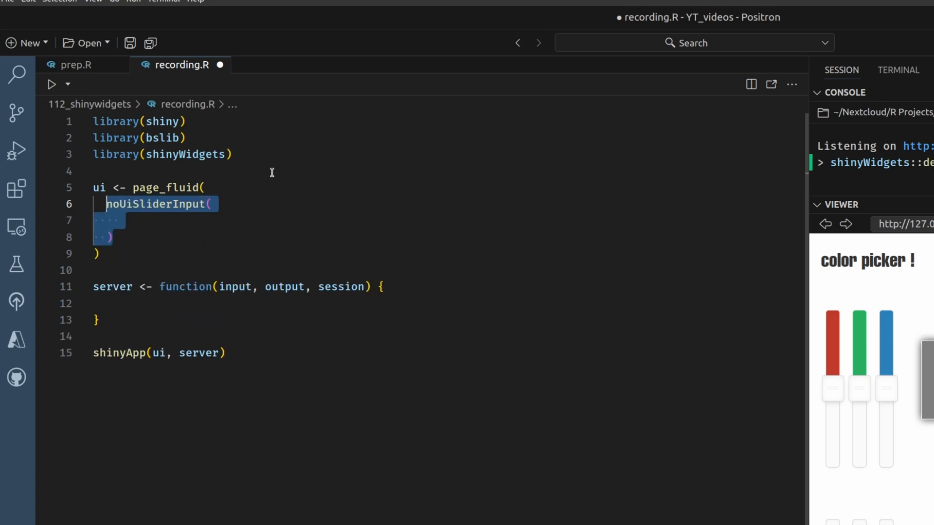
# Add a 'Multi-Slider' noUiSliderInput from 0 to 100 with values 15, 40, 60, 85, and pipe shinyApp into print().
pyautogui.write("'slider',")
pyautogui.write("'Multi-Slider',")
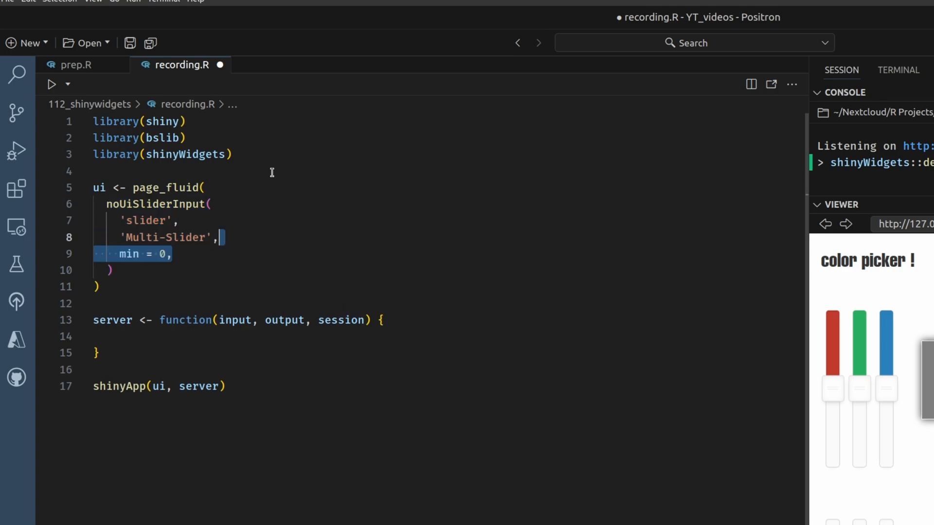
pyautogui.write('max = 100,')
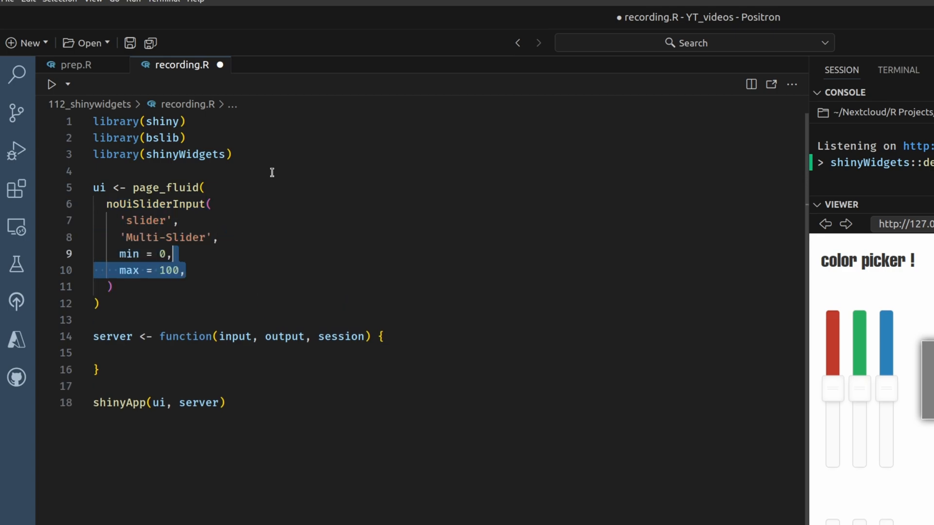
pyautogui.write('value = c(15, 40, 60, 85),')
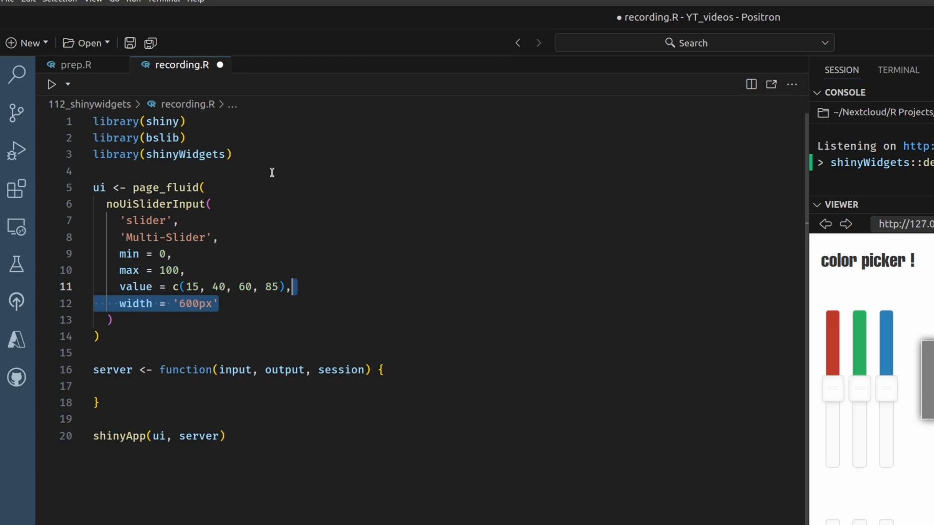
pyautogui.click(318, 436)
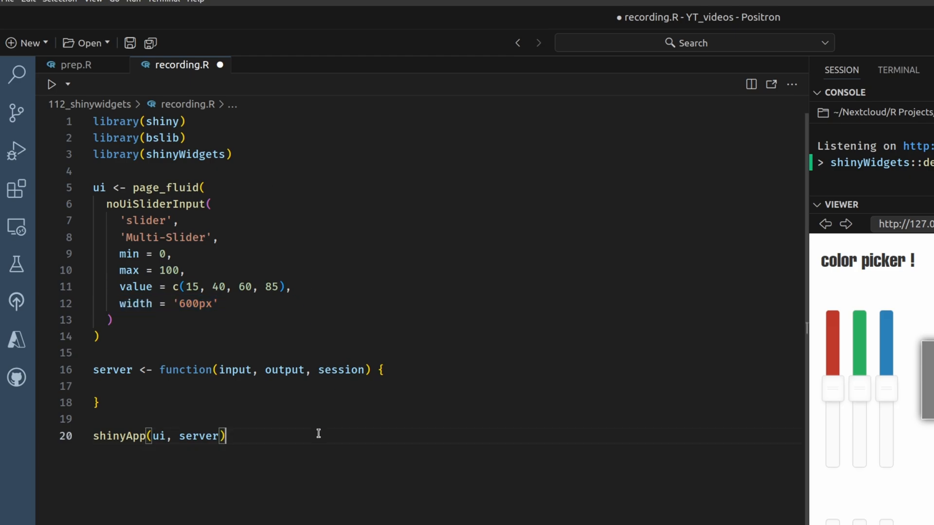
pyautogui.write('|> print()')
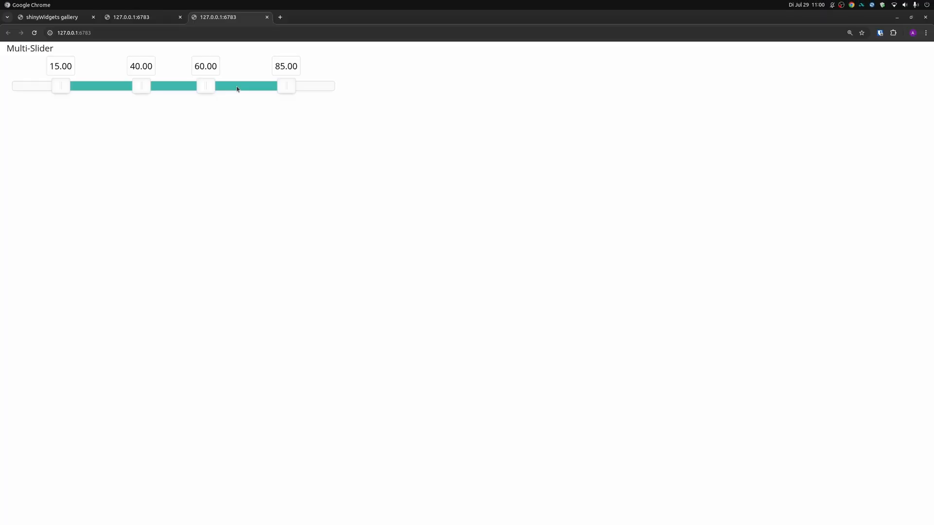
# Inspect the first noUi-connect bar segment in DevTools and test an inline background: green on it.
pyautogui.press('F12')
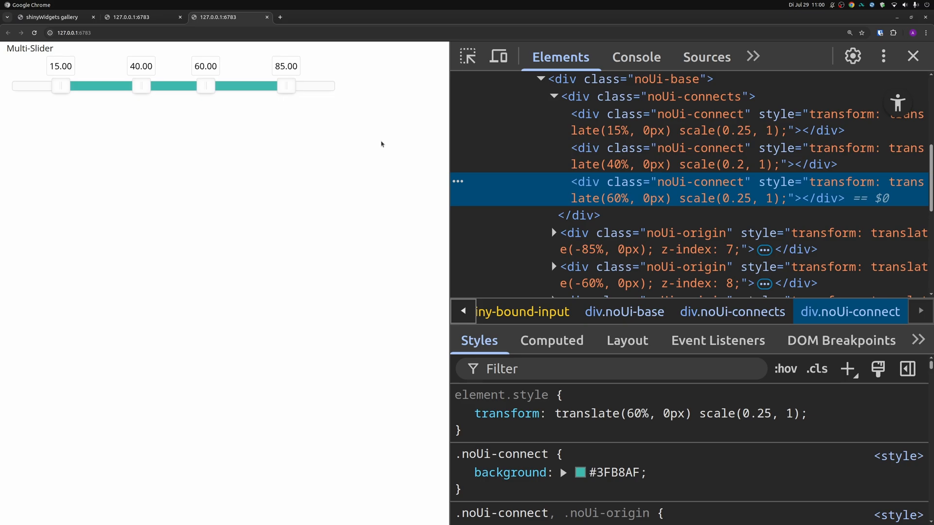
pyautogui.moveTo(662, 219)
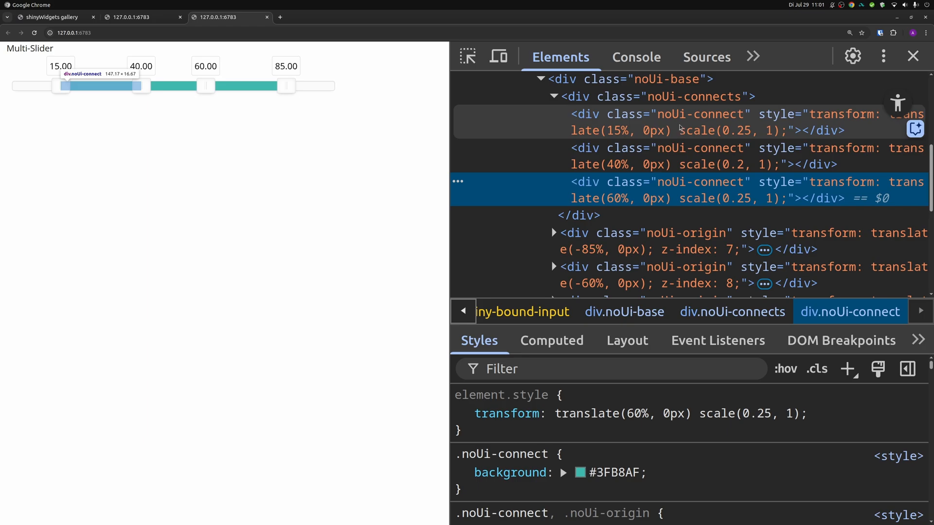
pyautogui.click(655, 123)
pyautogui.write('background: red;')
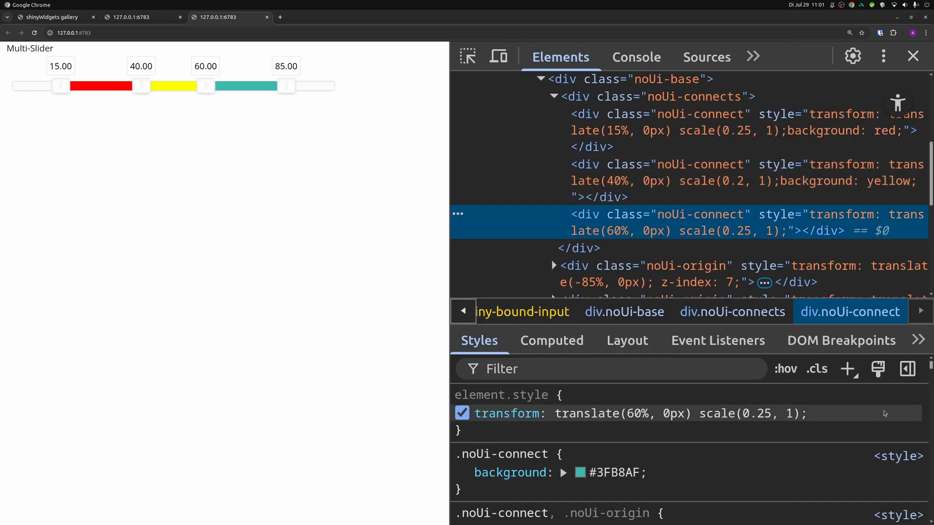
pyautogui.write('gre')
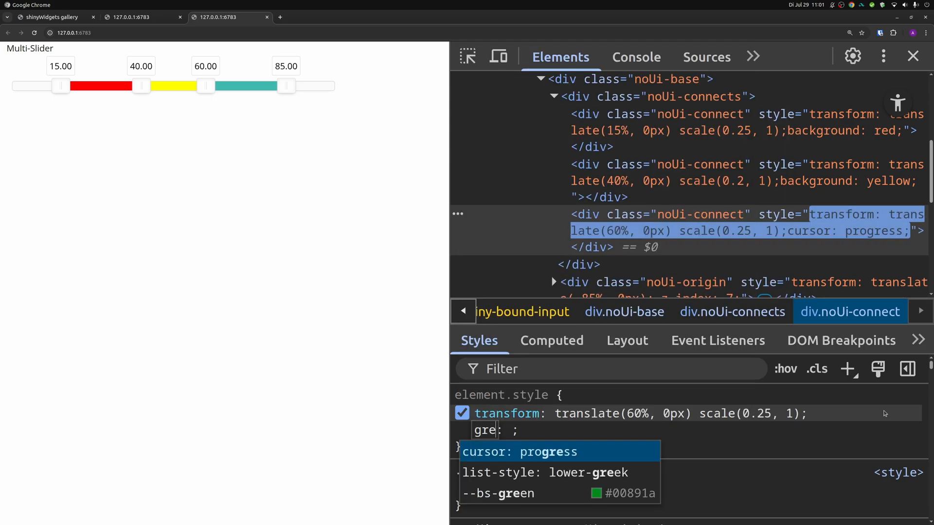
pyautogui.write('background: green')
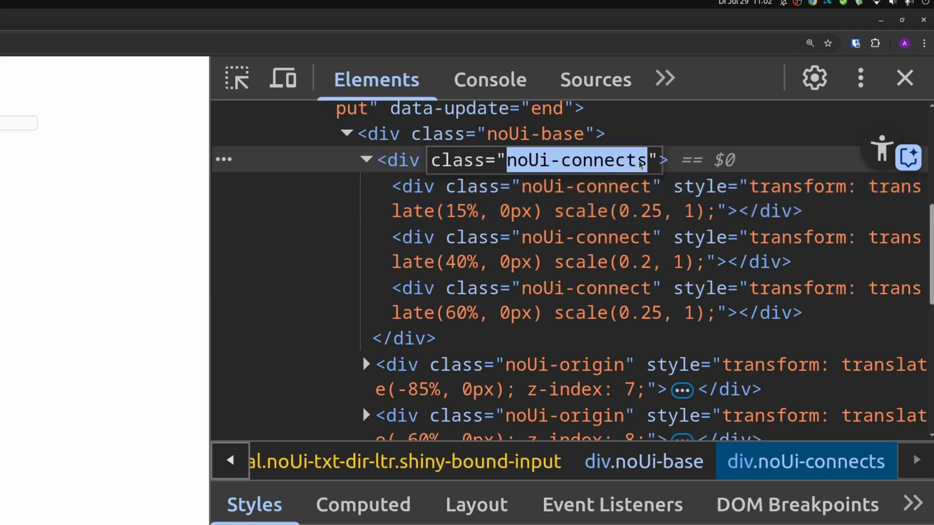
# Select the first noUi-connect element and its class name for copying.
pyautogui.click(525, 187)
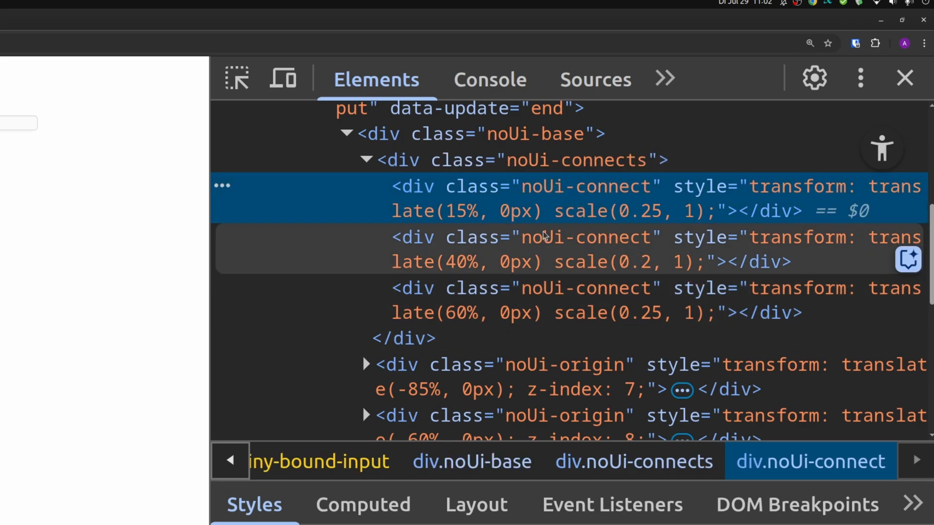
pyautogui.doubleClick(587, 186)
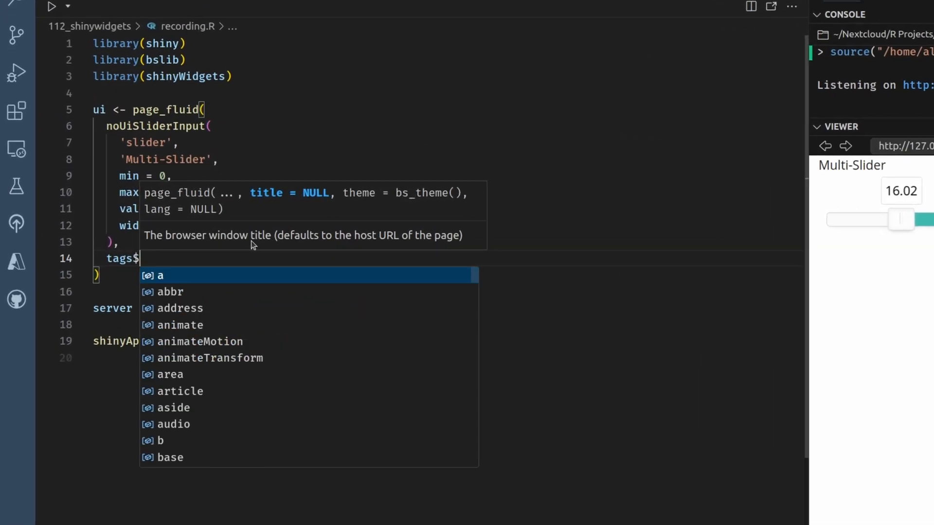
# Add tags$style rules colouring noUi-connect nth-child 1-3 orange, yellow and seagreen.
pyautogui.write('style(')
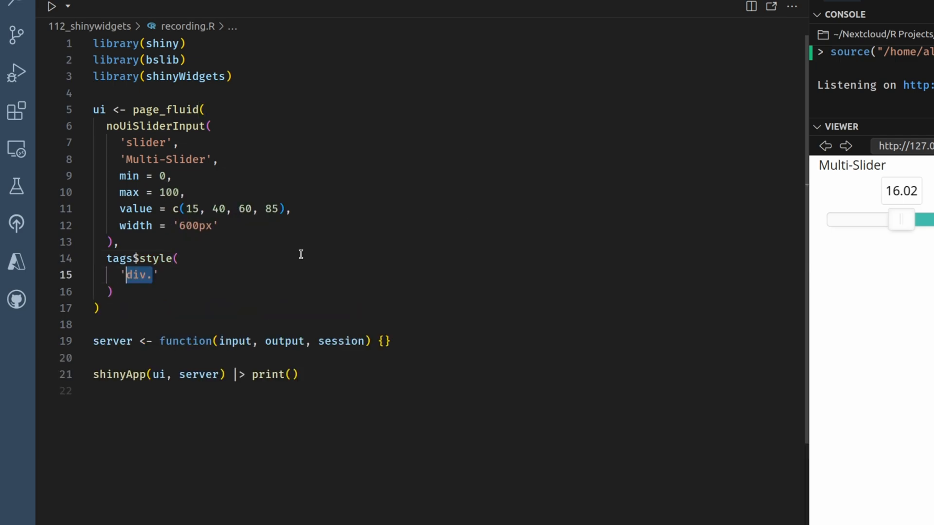
pyautogui.write('noUi-connect')
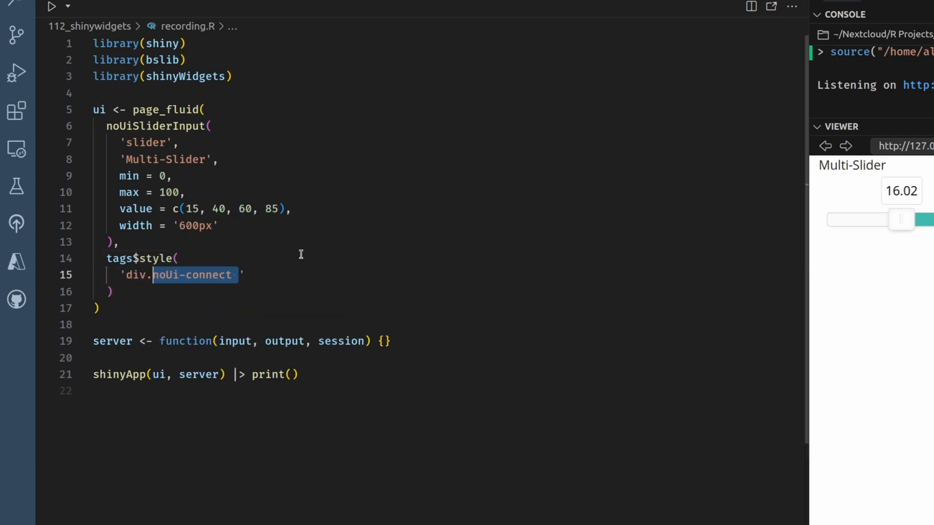
pyautogui.write('{background: orange;}')
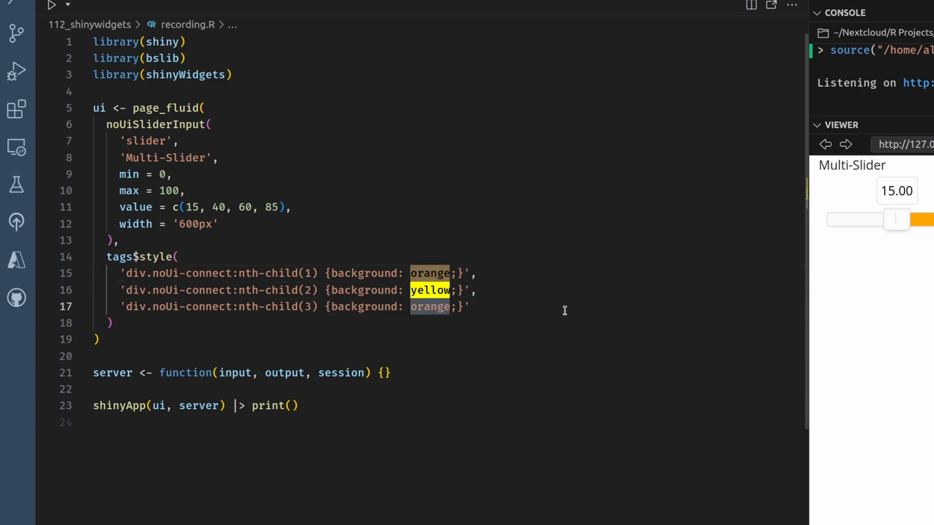
pyautogui.write('seagreen')
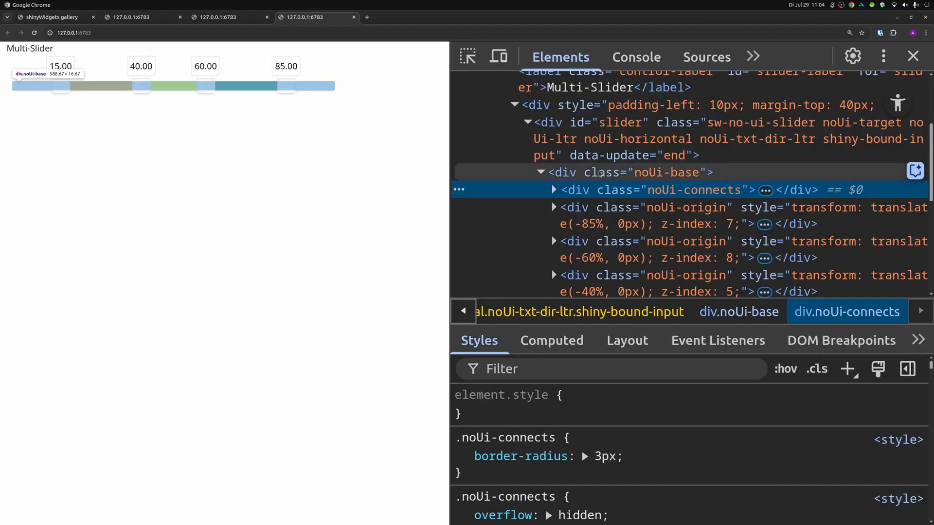
# Inspect the div.noUi-connects container of the reloaded, recoloured slider.
pyautogui.click(553, 190)
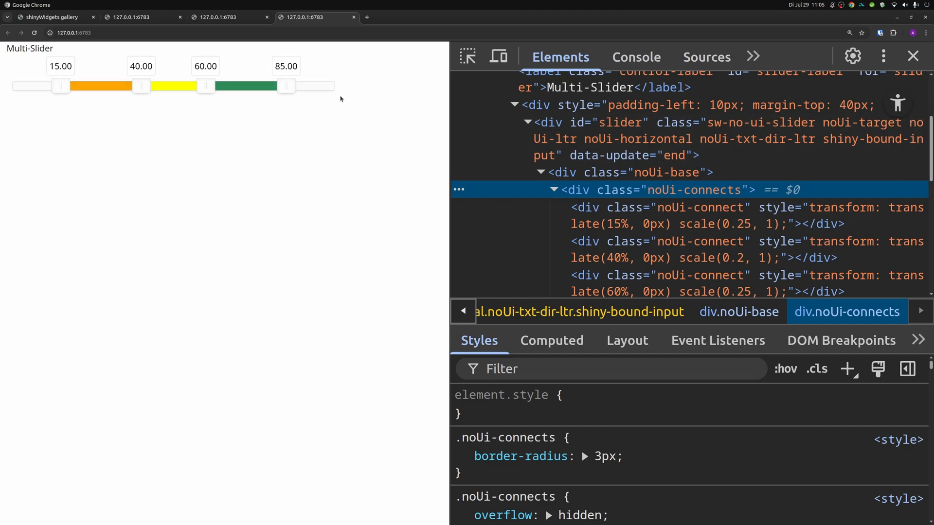
pyautogui.moveTo(66, 136)
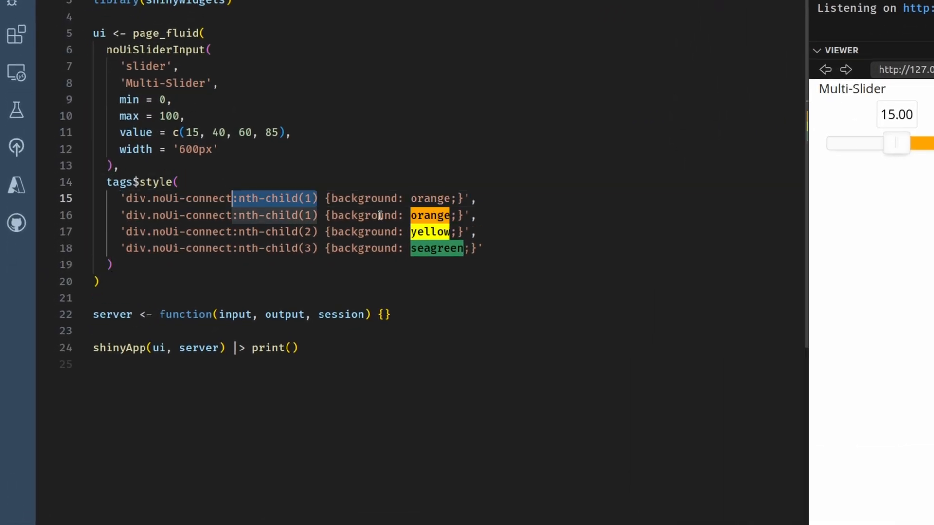
# Give div.noUi-connects a linear-gradient(90deg, red 50%, green 50%) background rule.
pyautogui.press('Delete')
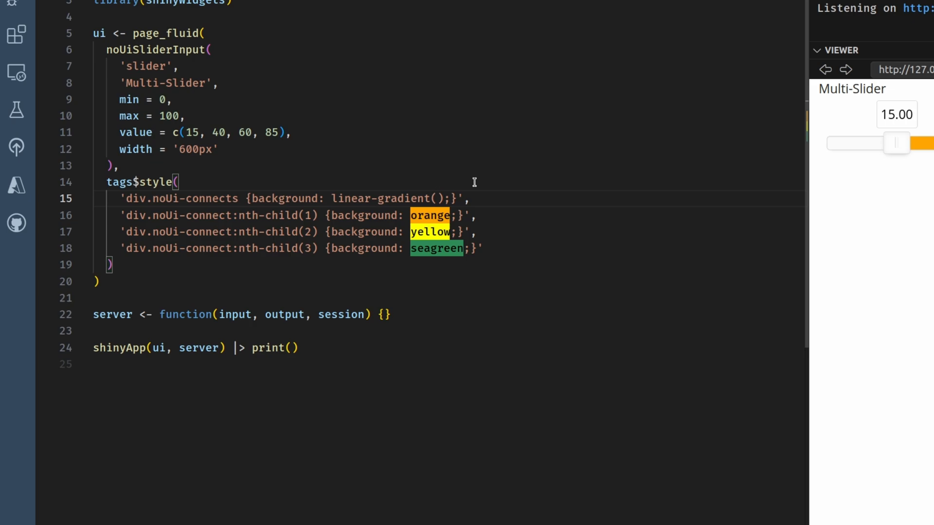
pyautogui.write('90deg, red 50%,')
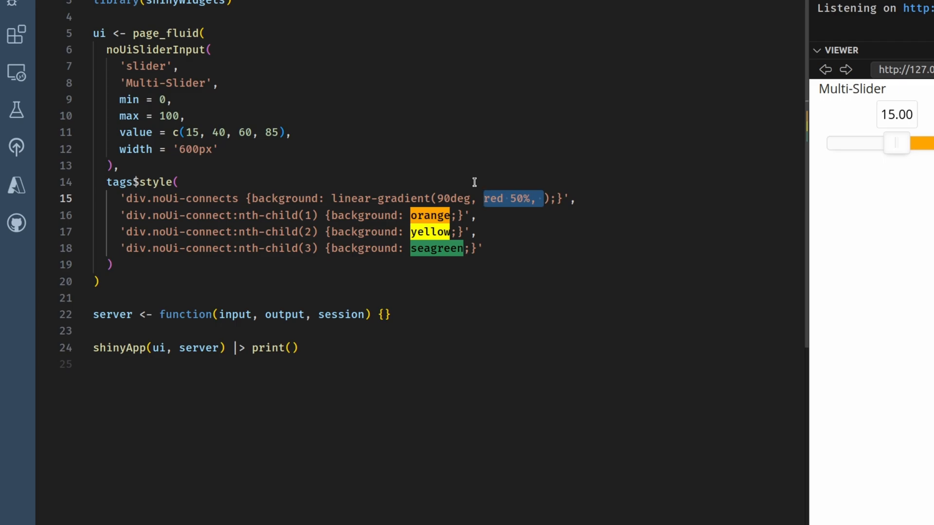
pyautogui.write("green 50%);}',")
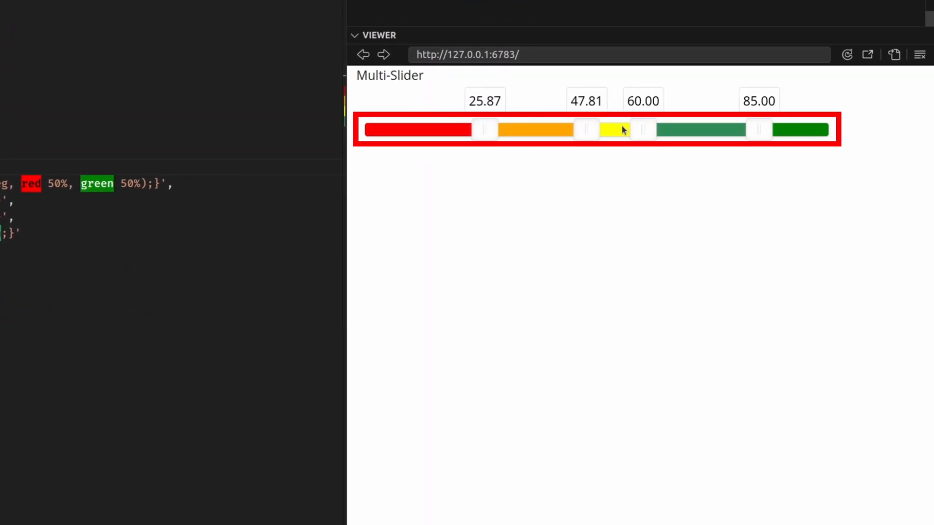
# Drag the Viewer's slider handles to about 12, 39, 52 and 77 to check all five segment colours.
pyautogui.moveTo(759, 130); pyautogui.dragTo(743, 129)
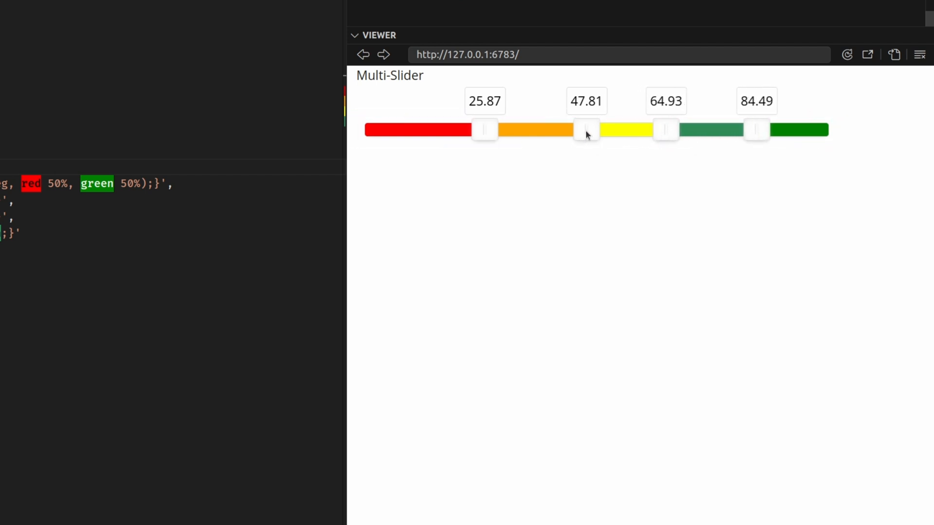
pyautogui.moveTo(583, 129); pyautogui.dragTo(622, 130)
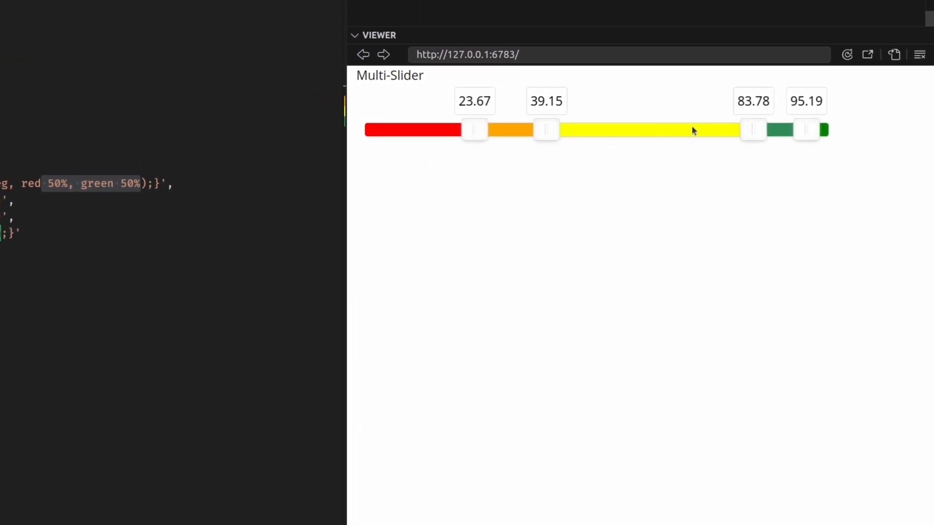
pyautogui.moveTo(752, 130); pyautogui.dragTo(606, 129)
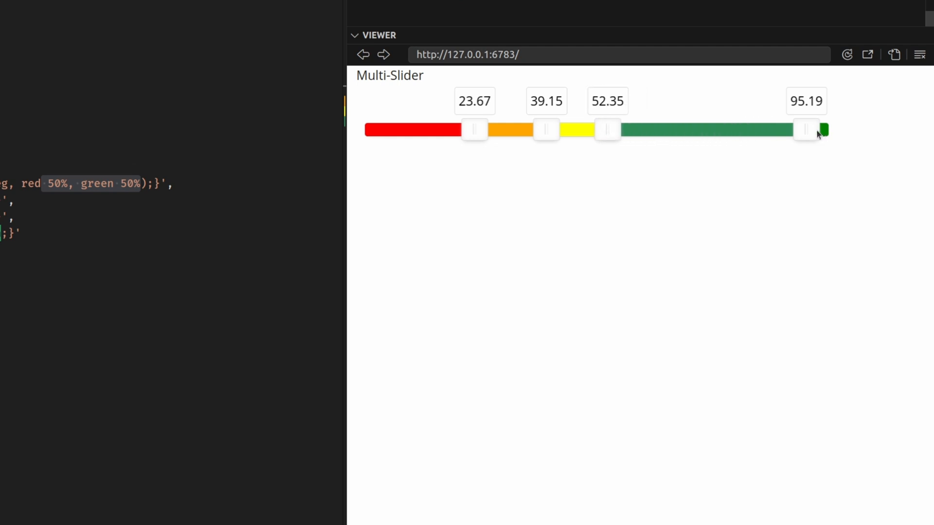
pyautogui.moveTo(806, 130); pyautogui.dragTo(719, 129)
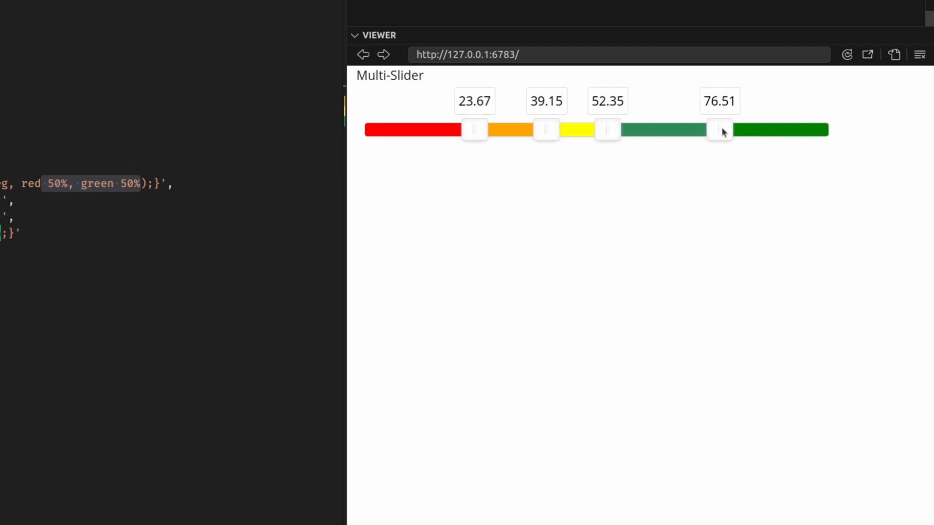
pyautogui.moveTo(475, 129); pyautogui.dragTo(421, 130)
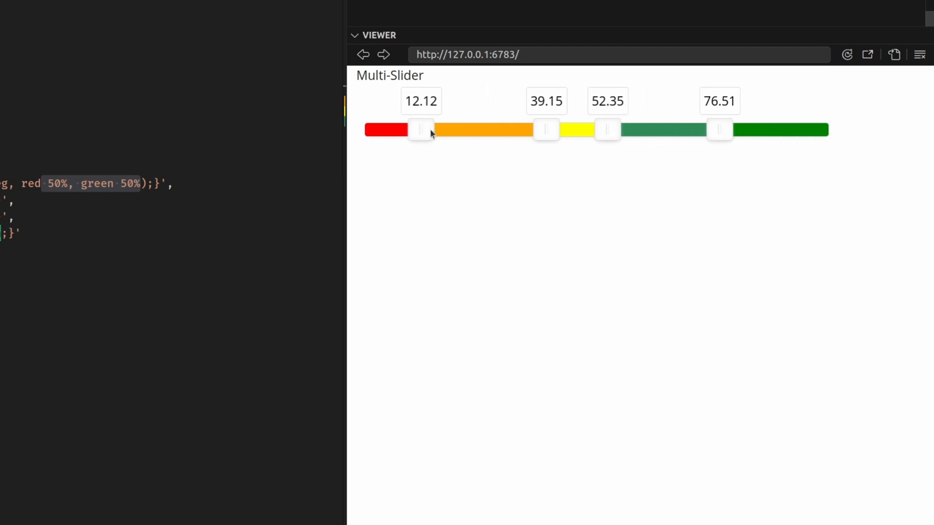